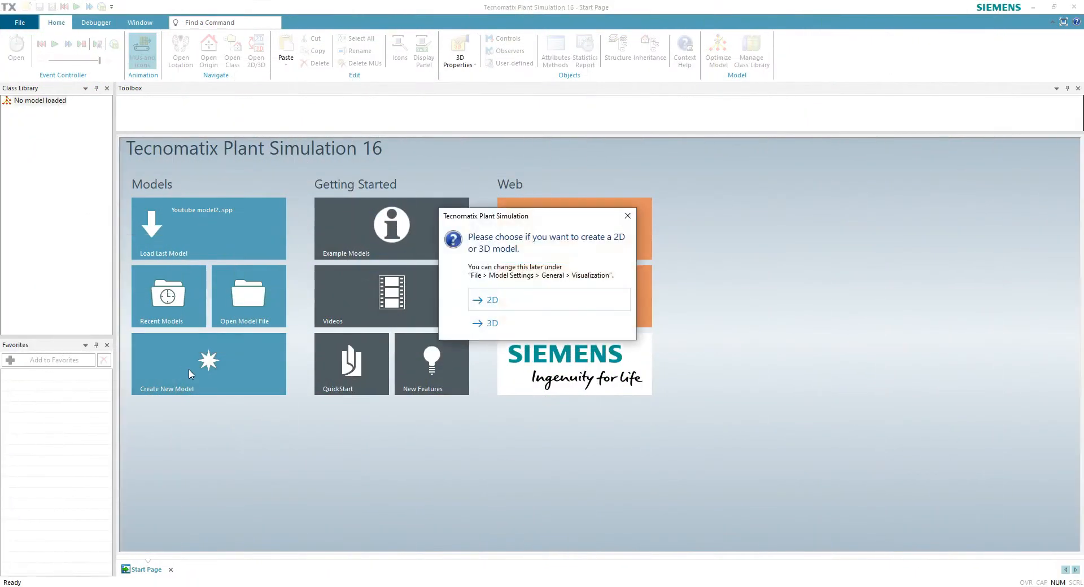
Step: Create a new 3D model and resize the placed Store's dimensions to 1
{"action": "left_click", "coordinate": [491, 323]}
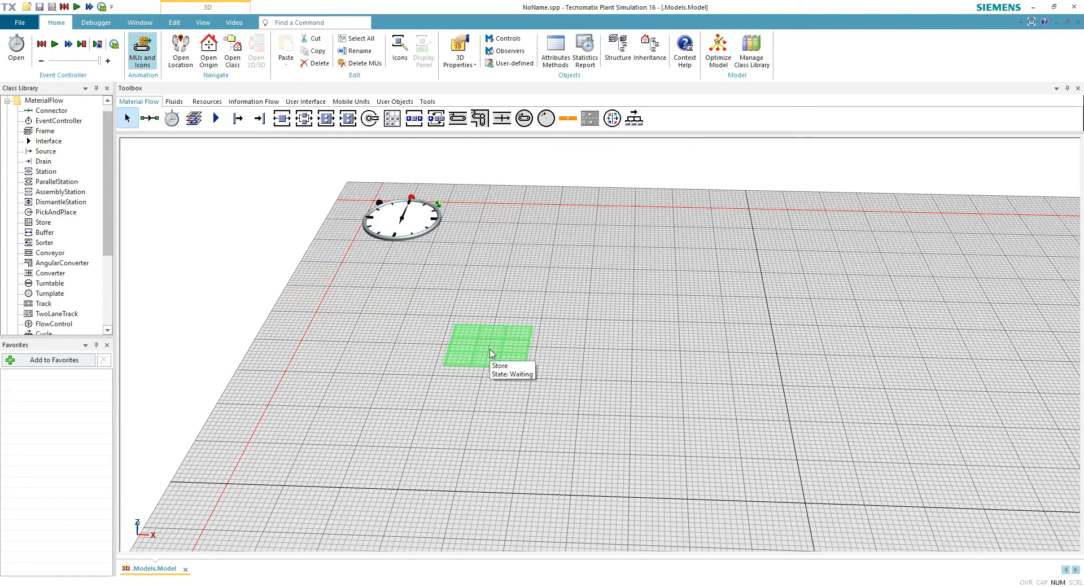
{"action": "double_click", "coordinate": [484, 342]}
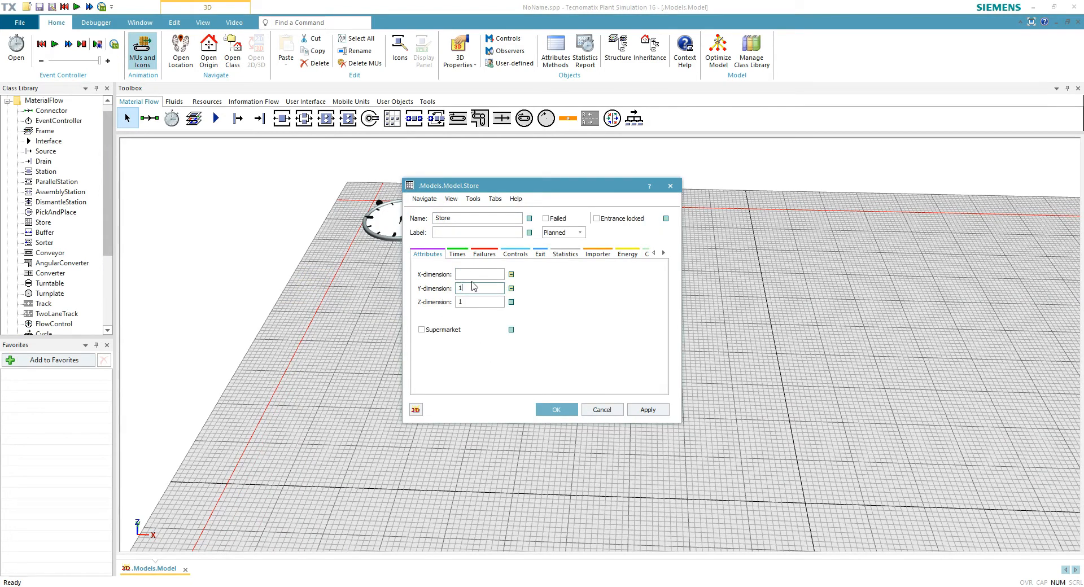
{"action": "left_click", "coordinate": [555, 409]}
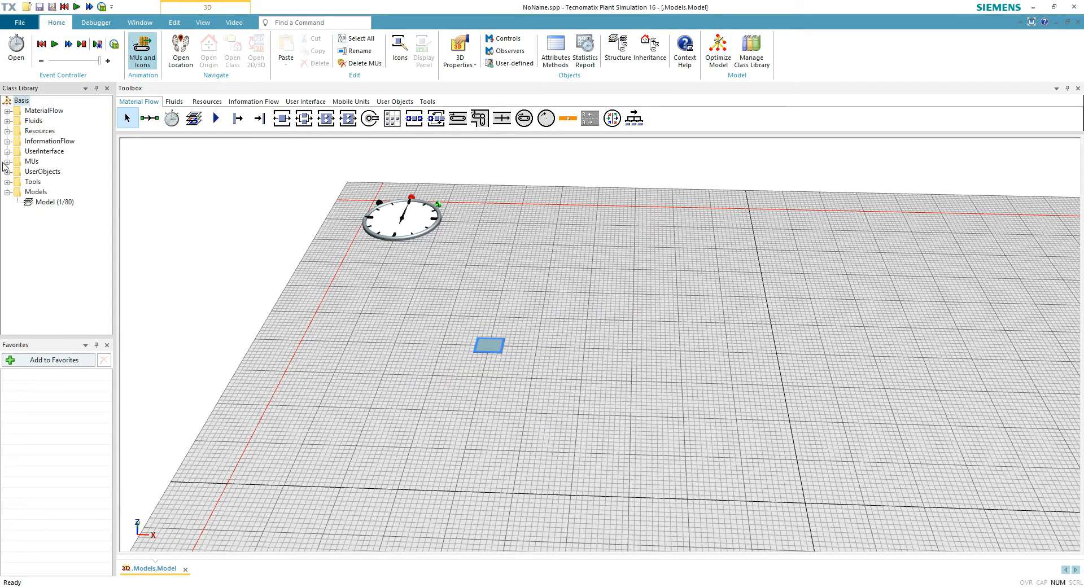
Step: Rename the Part copy in UserObjects to MyPart
{"action": "right_click", "coordinate": [31, 161]}
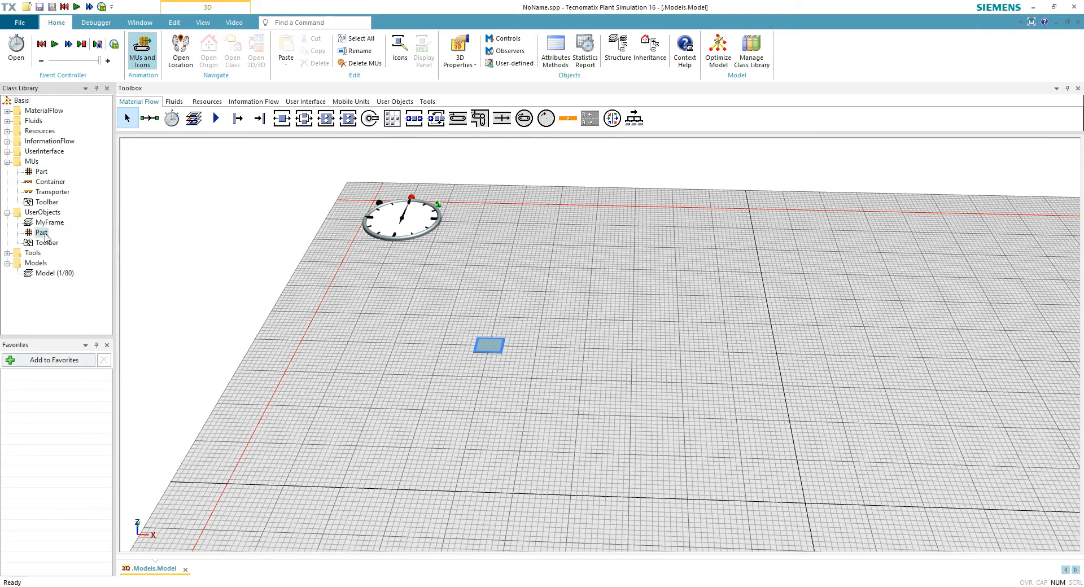
{"action": "right_click", "coordinate": [43, 232]}
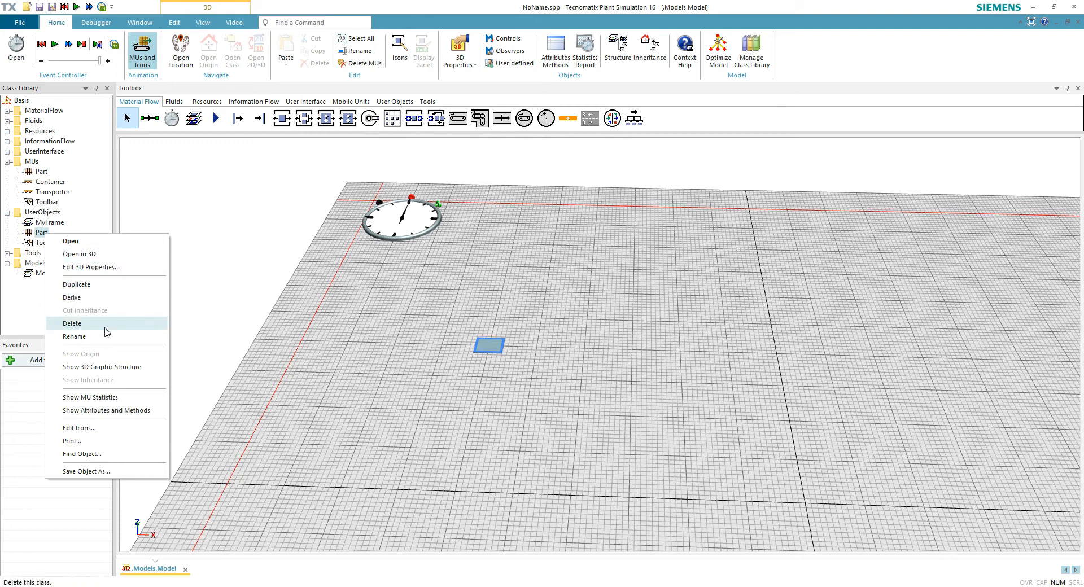
{"action": "left_click", "coordinate": [75, 337]}
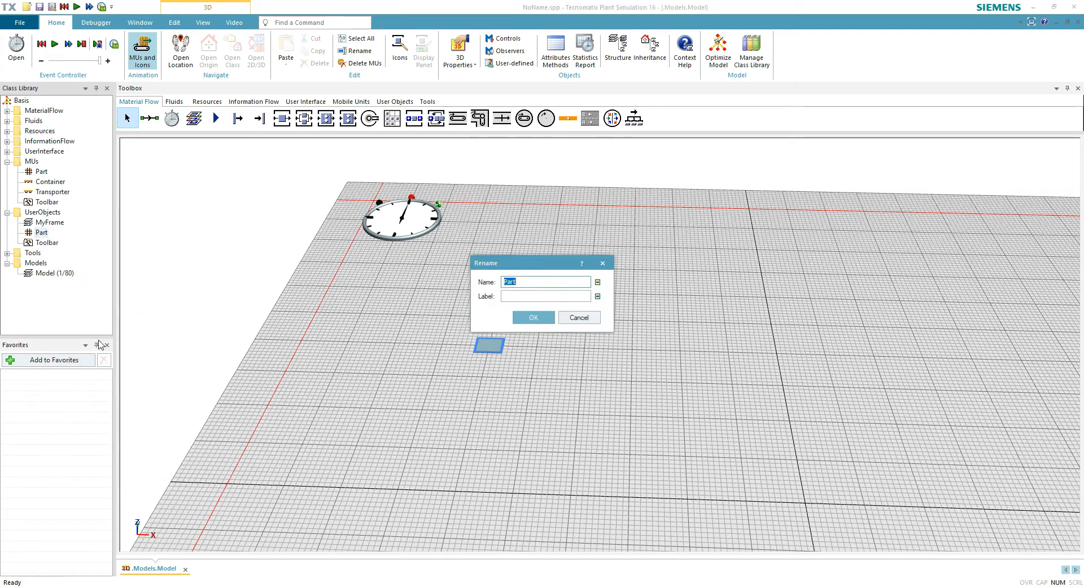
{"action": "type", "text": "My"}
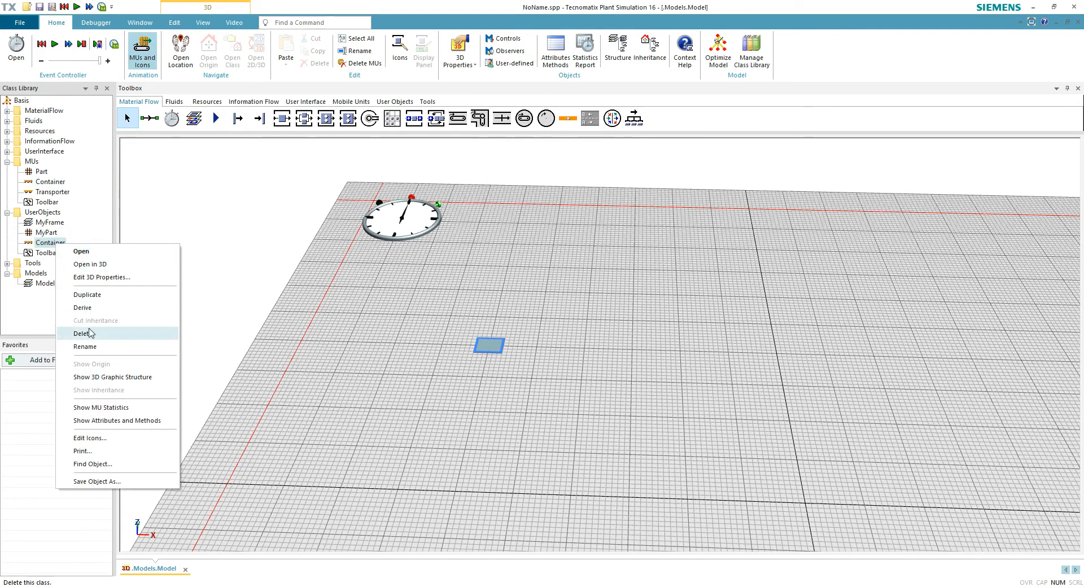
Step: Rename the Container copy in UserObjects to MyContainer
{"action": "left_click", "coordinate": [86, 347]}
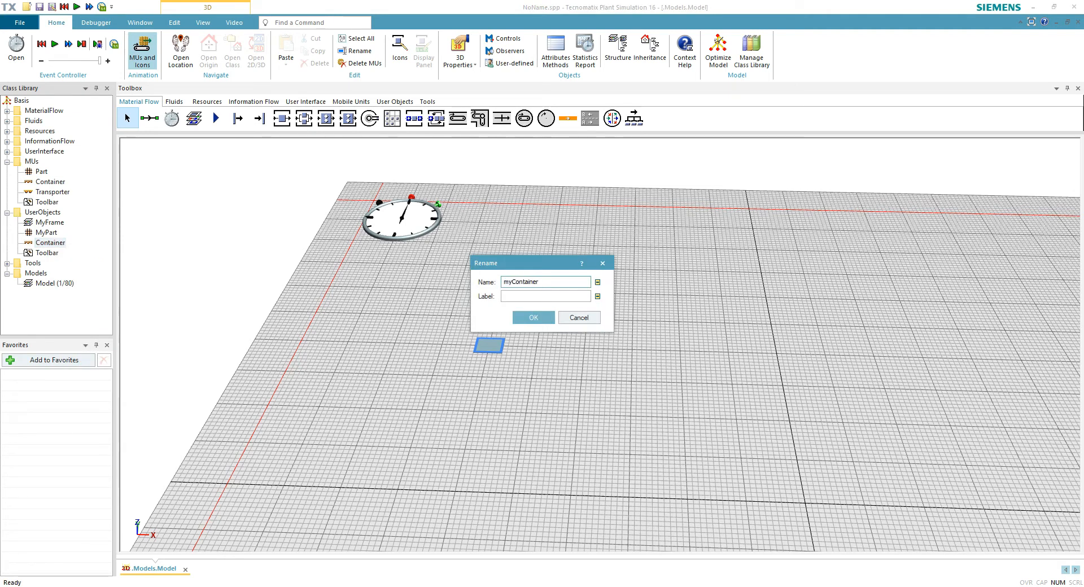
{"action": "type", "text": "M"}
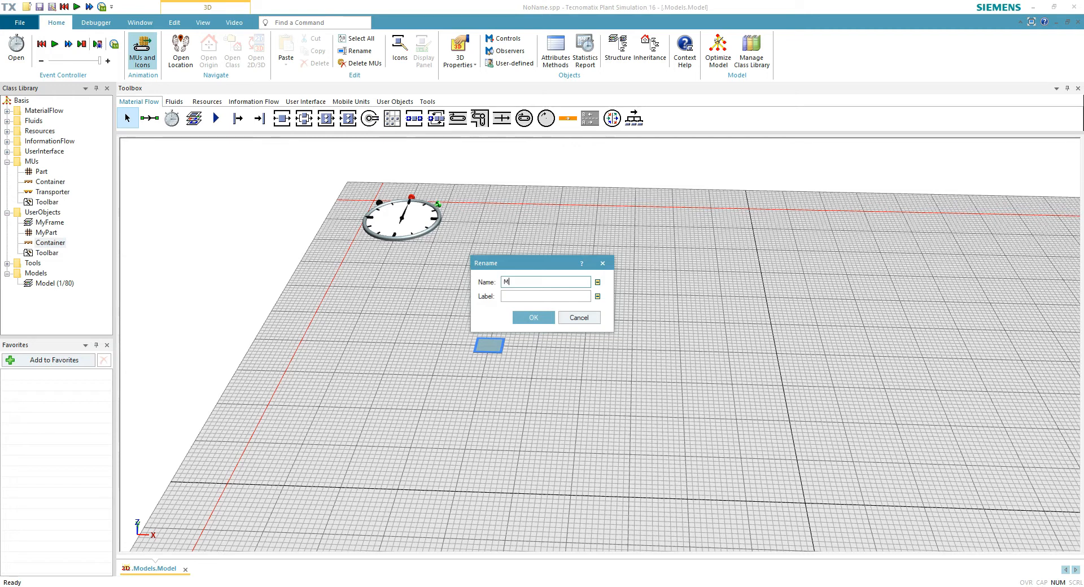
{"action": "type", "text": "yContainer"}
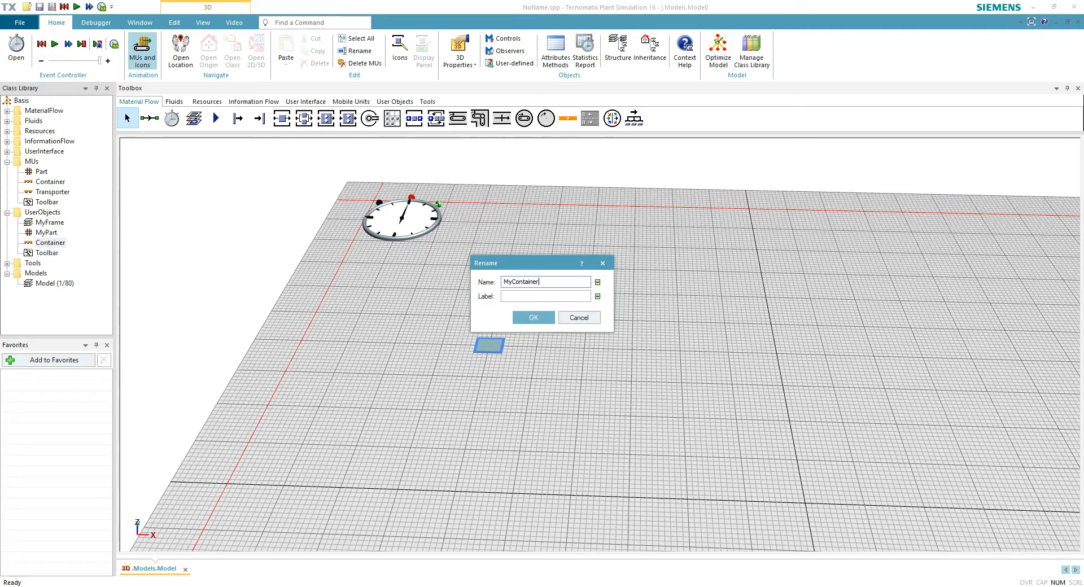
{"action": "left_click", "coordinate": [532, 318]}
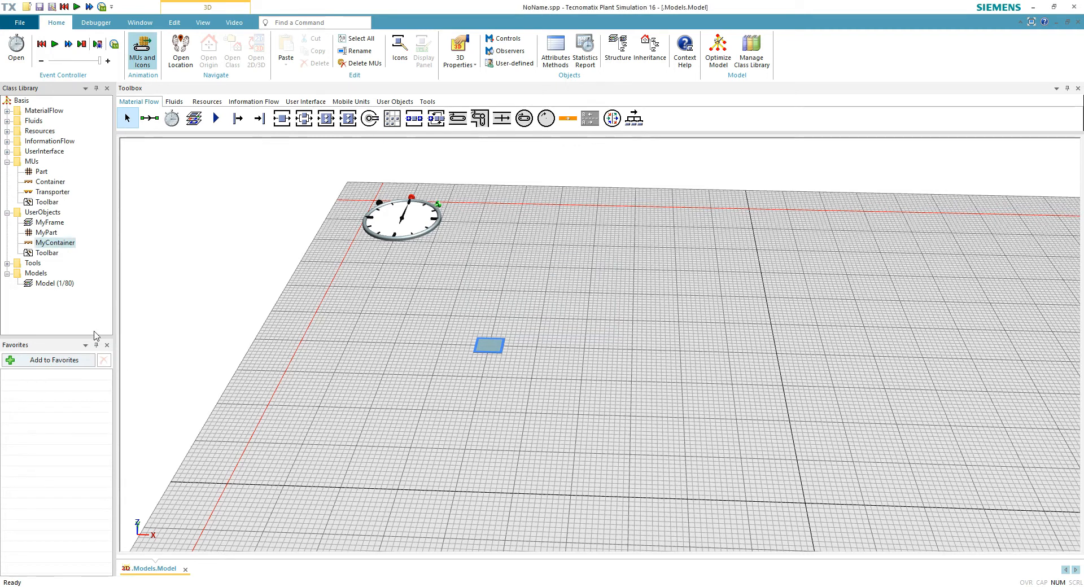
{"action": "mouse_move", "coordinate": [61, 253]}
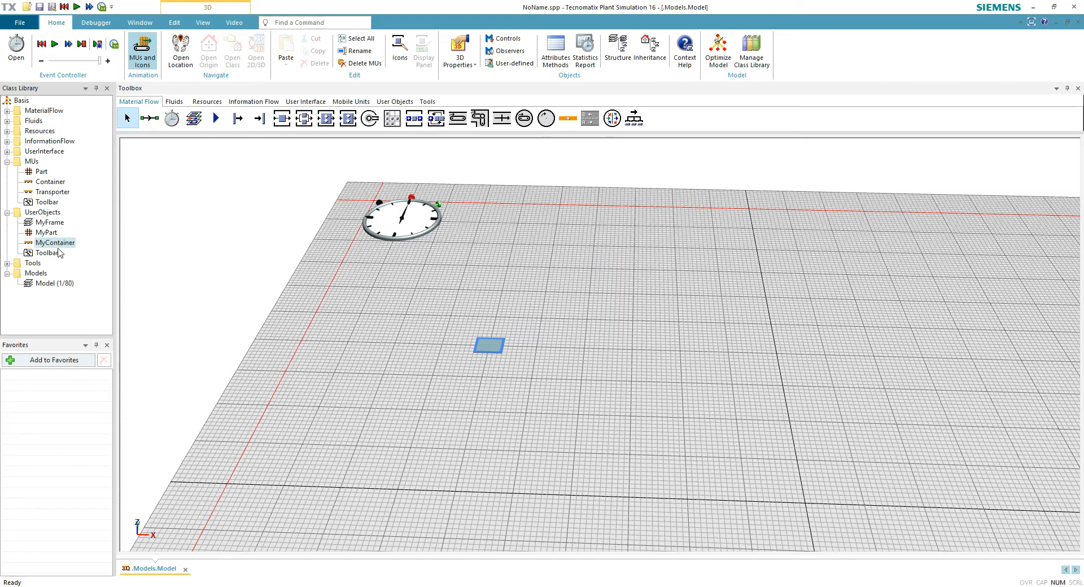
Step: Open MyContainer in 3D, make the pallet animatable, and load Box800x600x320.s3d
{"action": "right_click", "coordinate": [55, 242]}
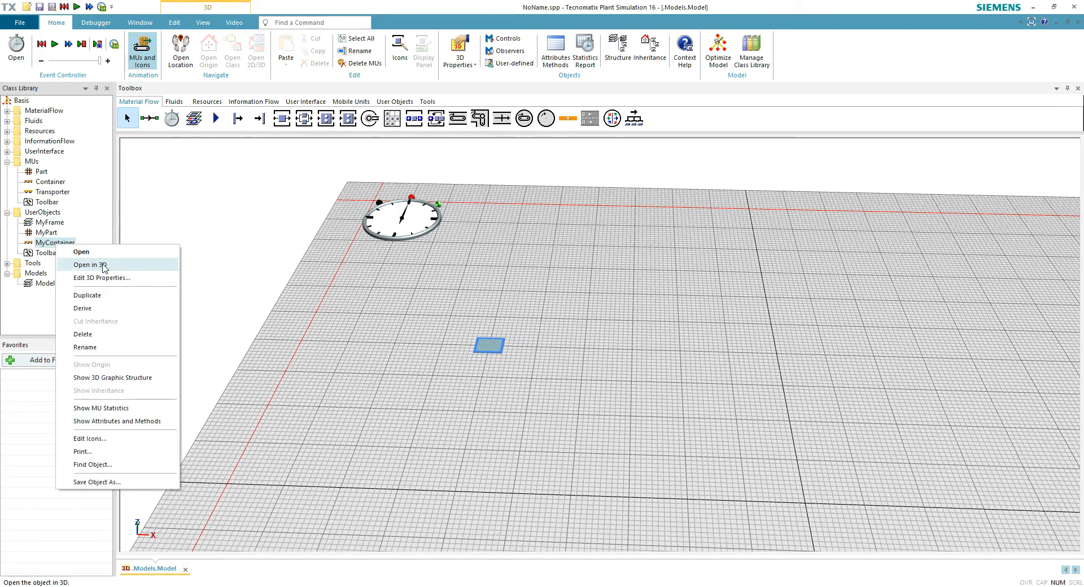
{"action": "left_click", "coordinate": [90, 264]}
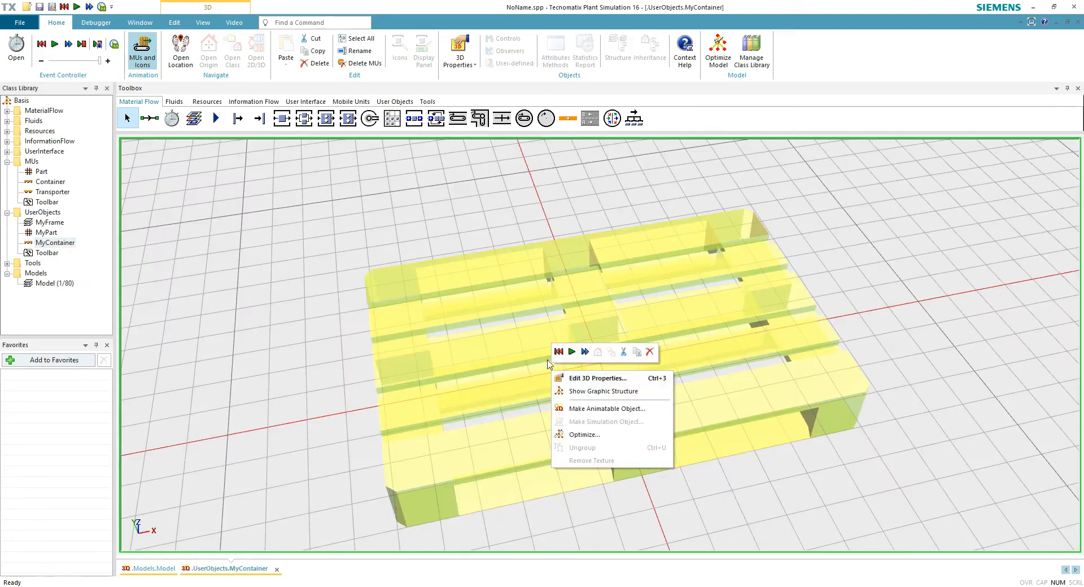
{"action": "left_click", "coordinate": [605, 408]}
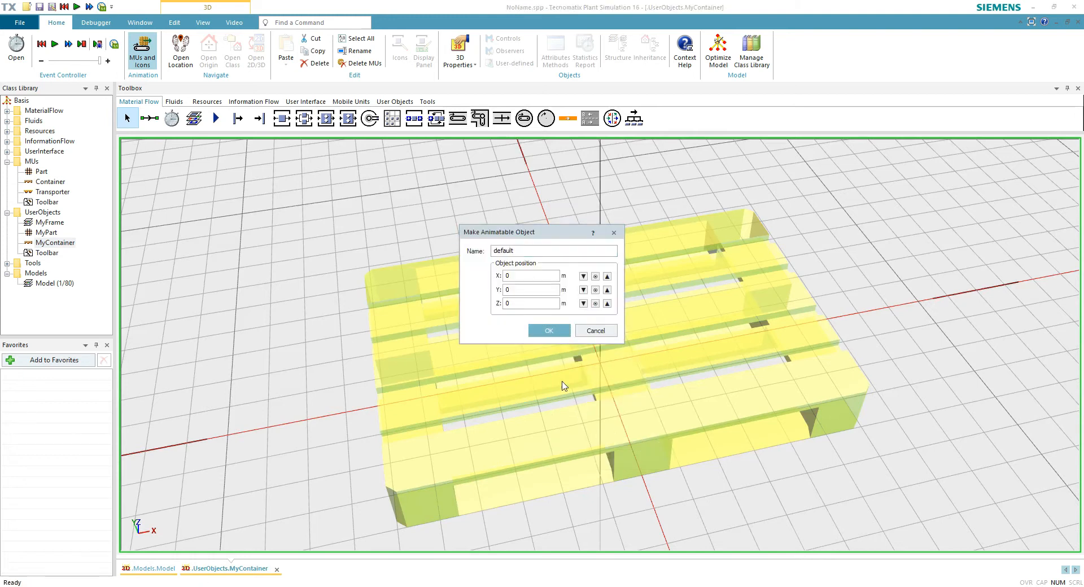
{"action": "left_click", "coordinate": [548, 330]}
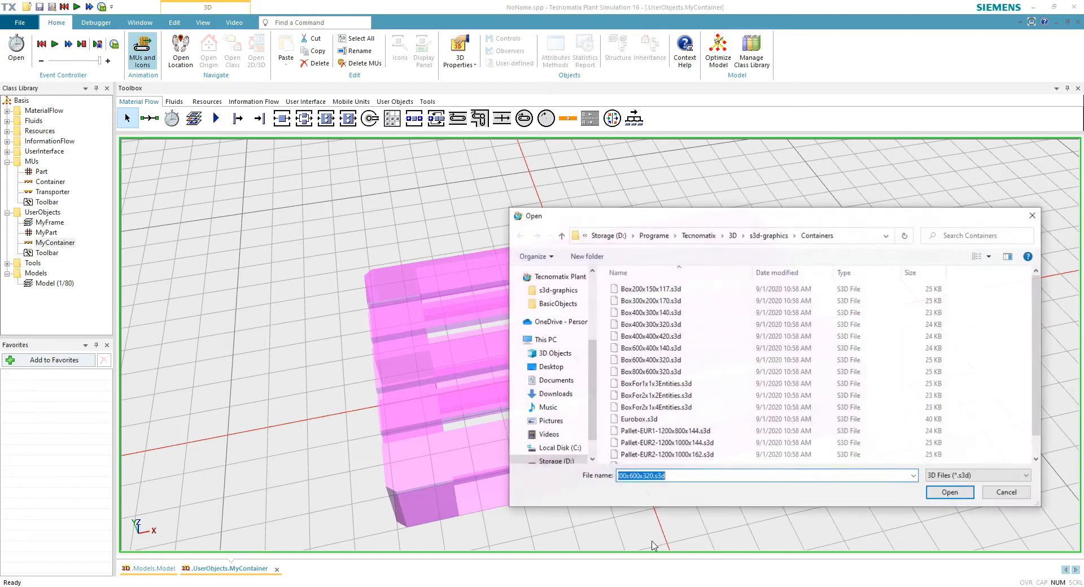
{"action": "left_click", "coordinate": [649, 372]}
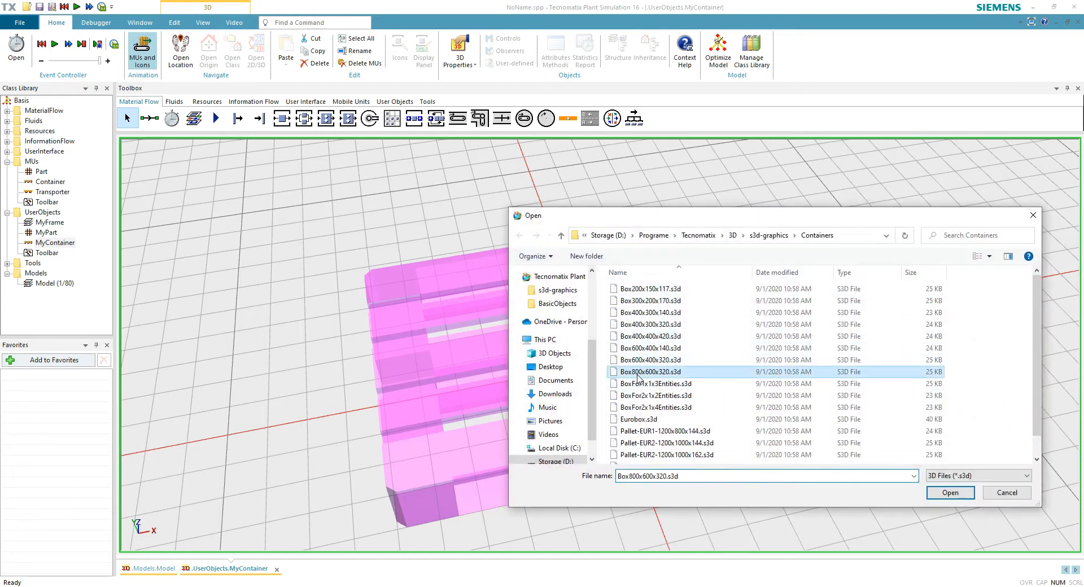
{"action": "left_click", "coordinate": [949, 493]}
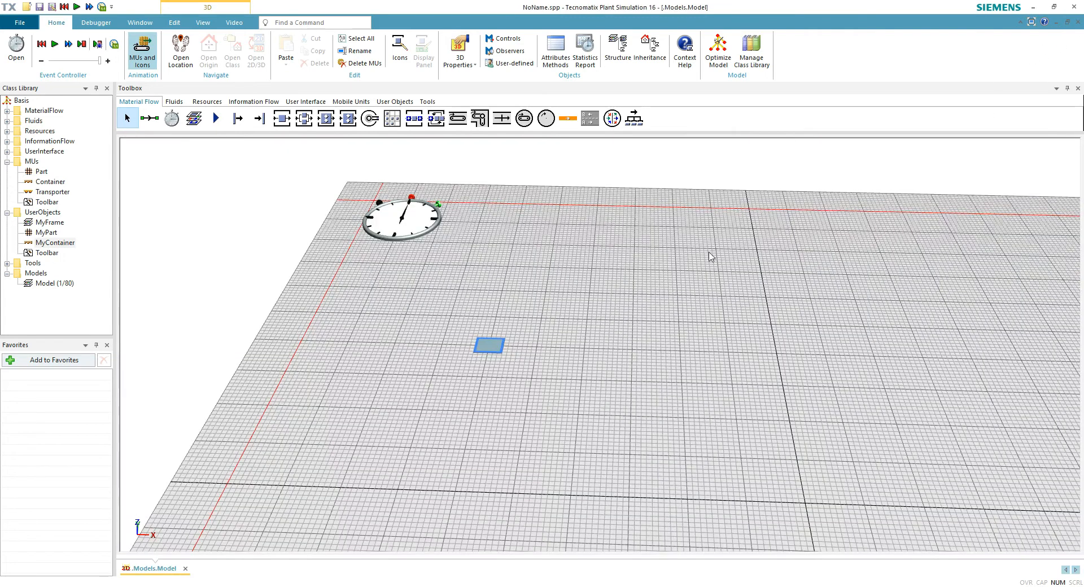
Step: Size MyPart to 0.2 × 0.2 × 0.1 m and adjust MyContainer's 3D properties
{"action": "right_click", "coordinate": [48, 231]}
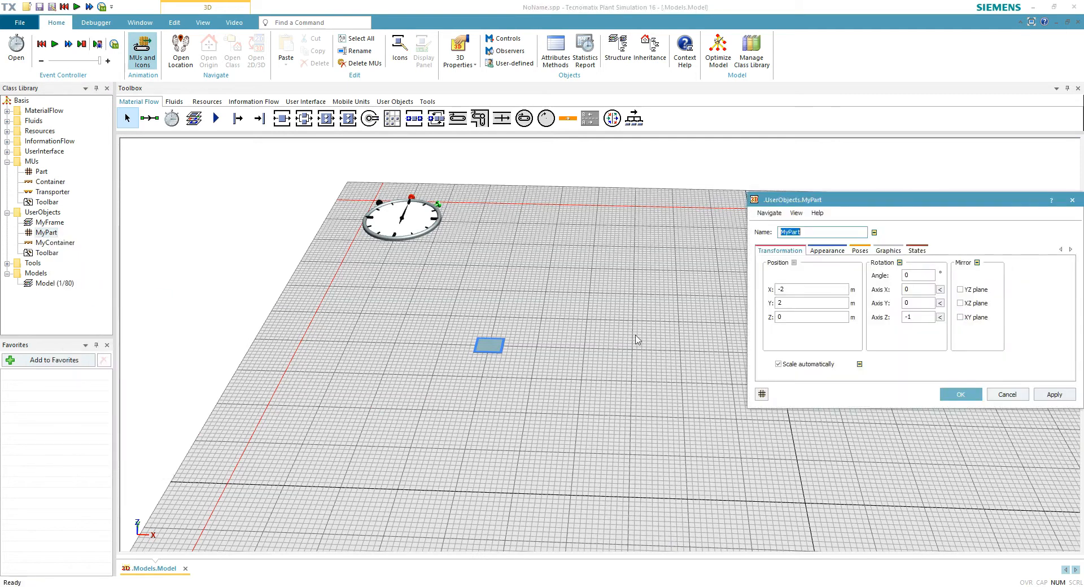
{"action": "left_click", "coordinate": [827, 250]}
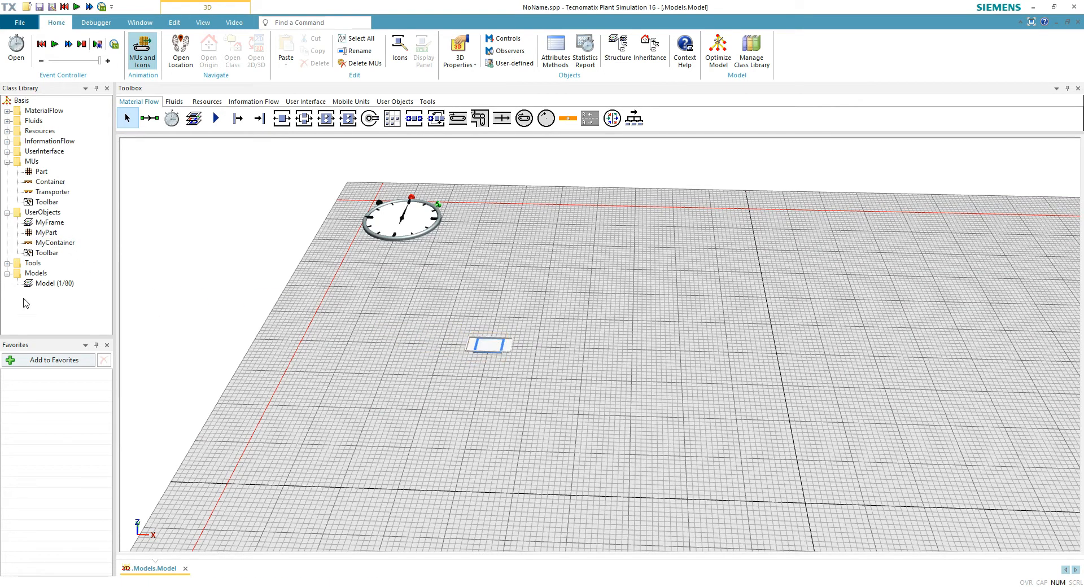
{"action": "right_click", "coordinate": [54, 242]}
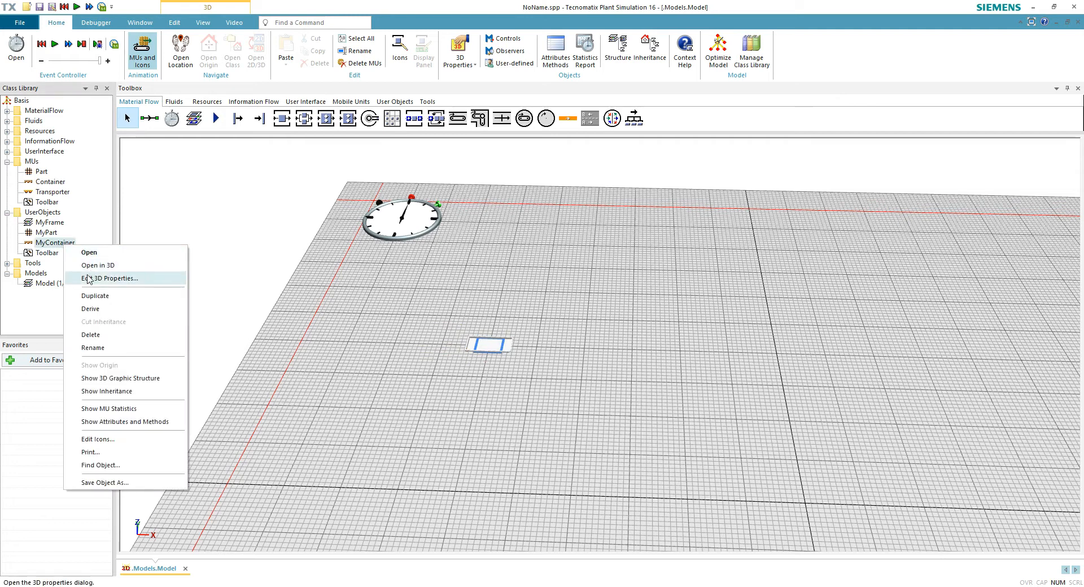
{"action": "left_click", "coordinate": [110, 277]}
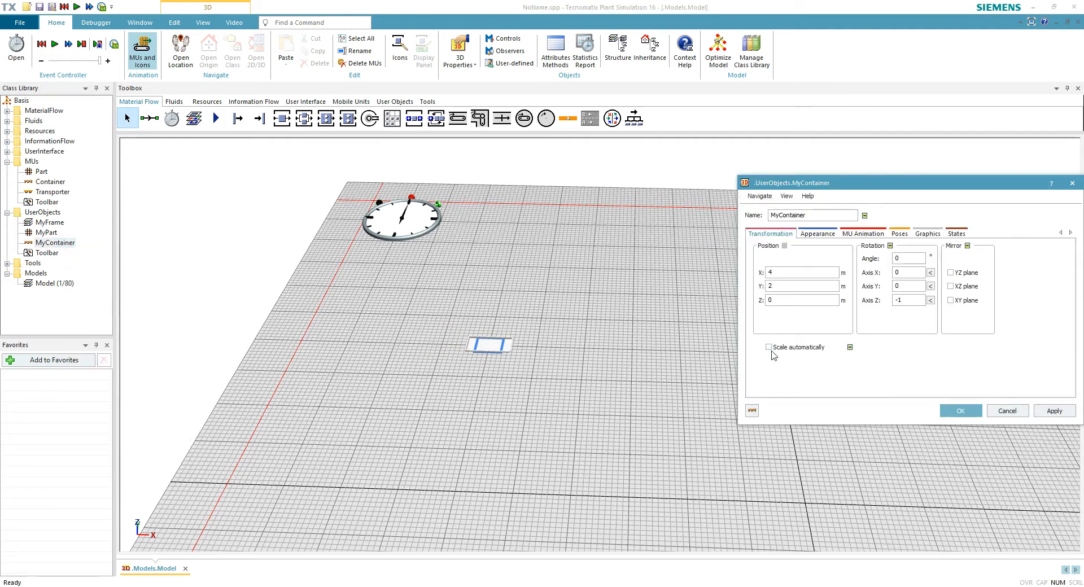
{"action": "left_click", "coordinate": [960, 410]}
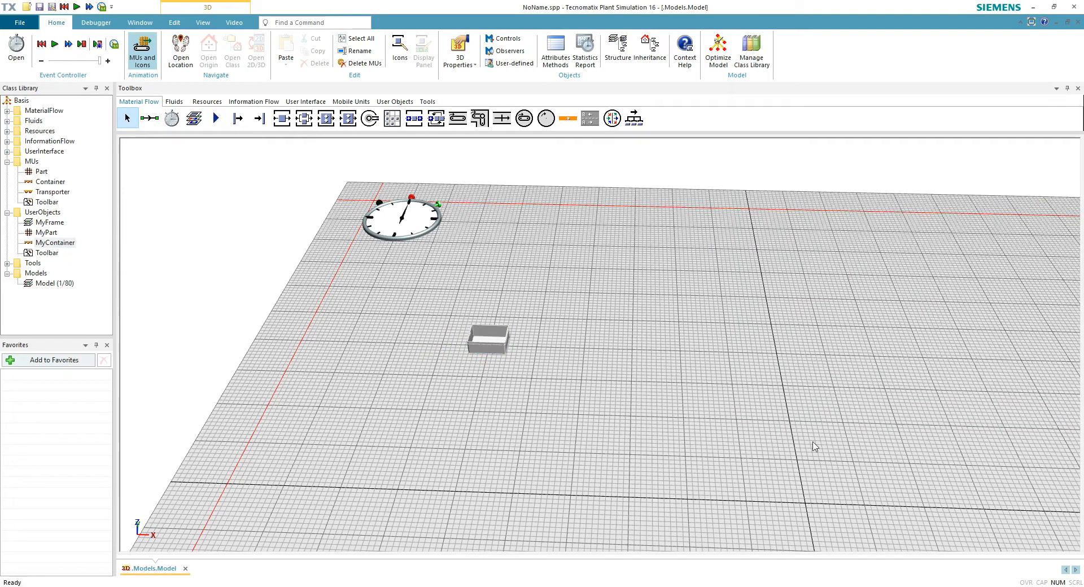
{"action": "left_click", "coordinate": [487, 339]}
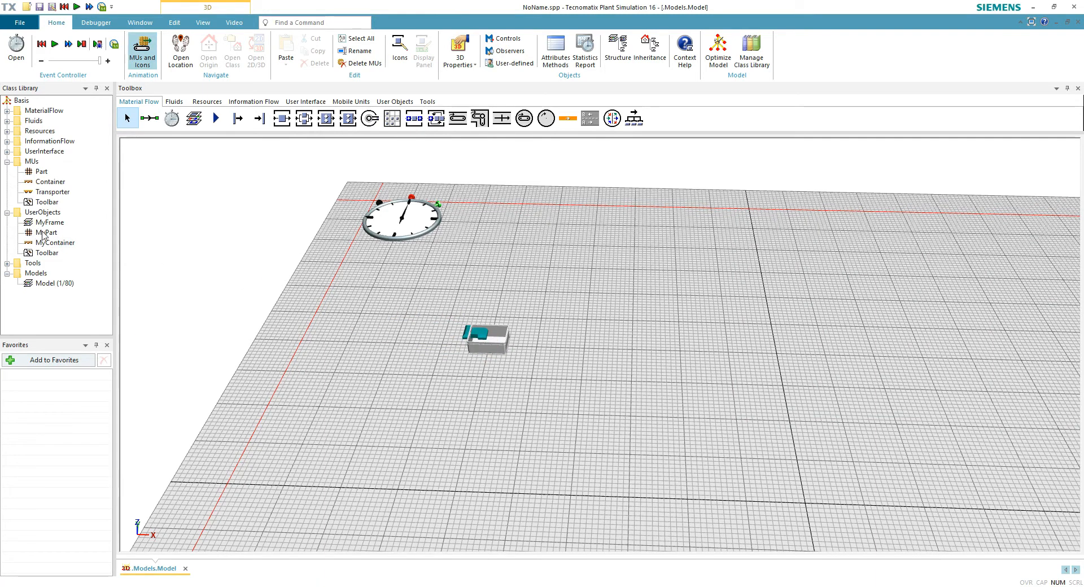
{"action": "left_click", "coordinate": [49, 232]}
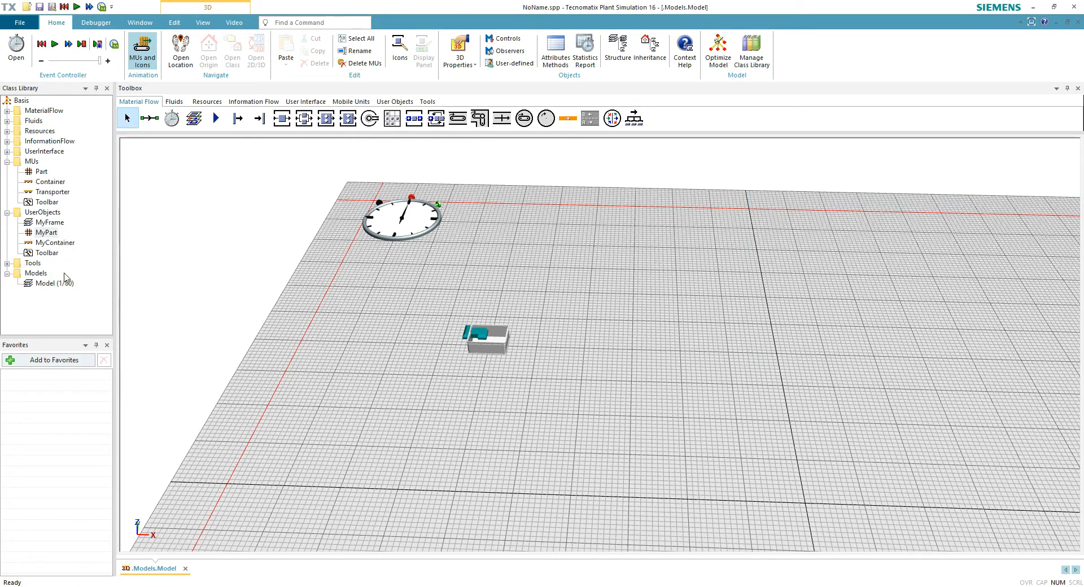
{"action": "double_click", "coordinate": [46, 232]}
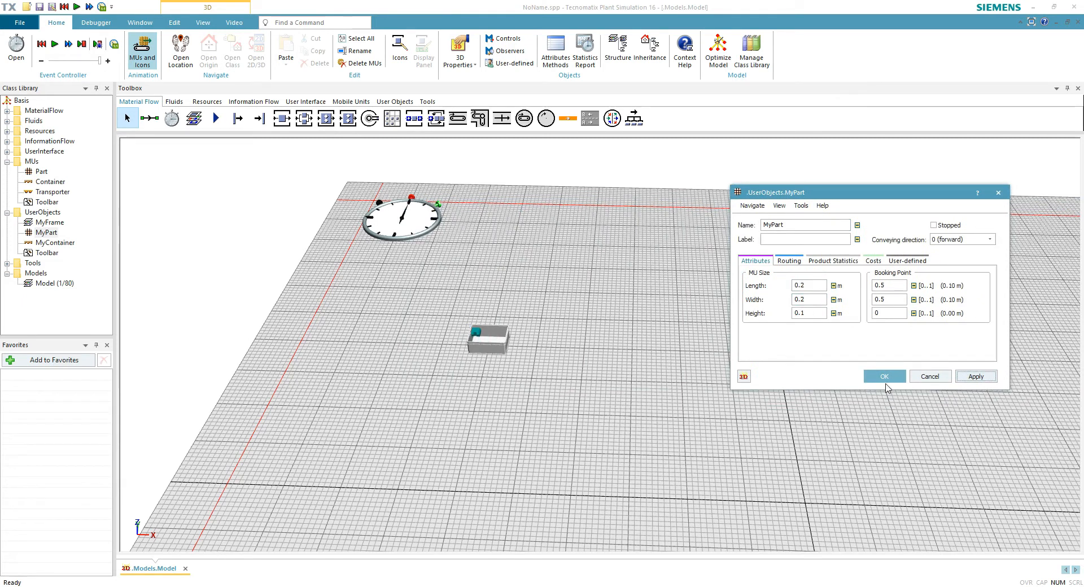
{"action": "right_click", "coordinate": [45, 233]}
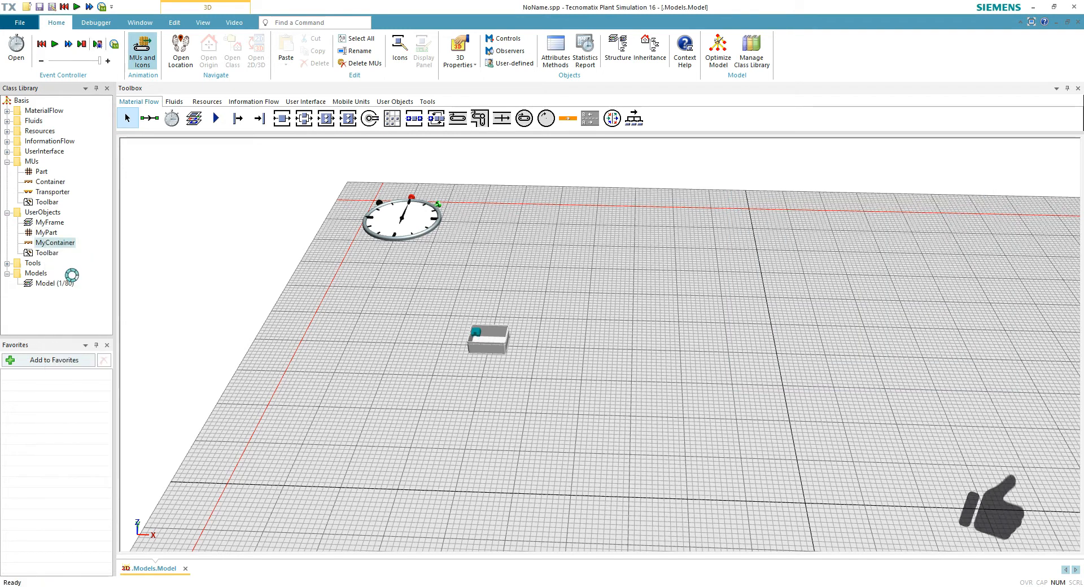
Step: Show MyContainer's MU animation area and set it to 0.8 by 0.6 m
{"action": "double_click", "coordinate": [54, 242]}
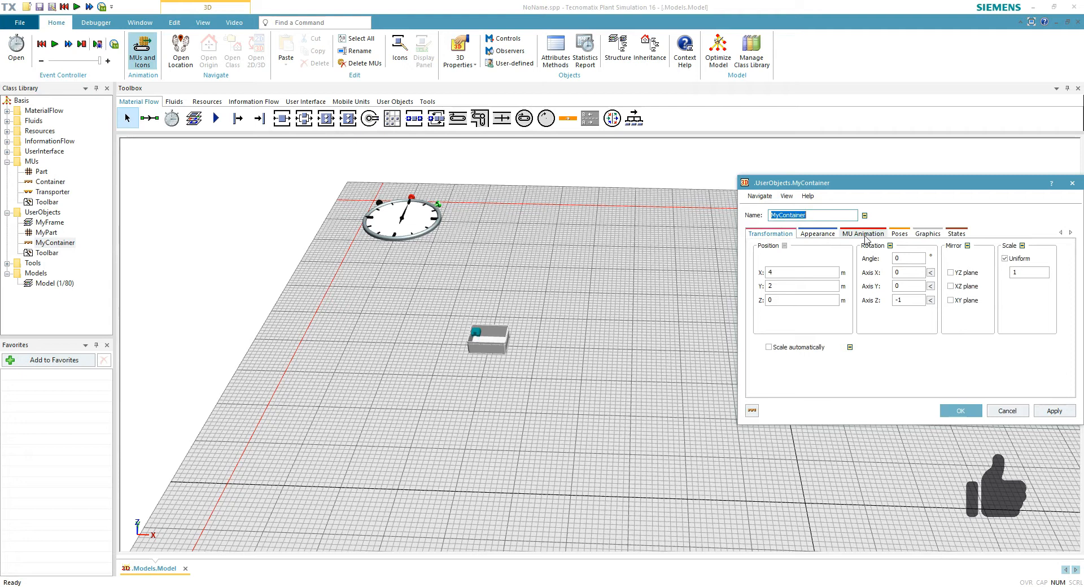
{"action": "left_click", "coordinate": [862, 233]}
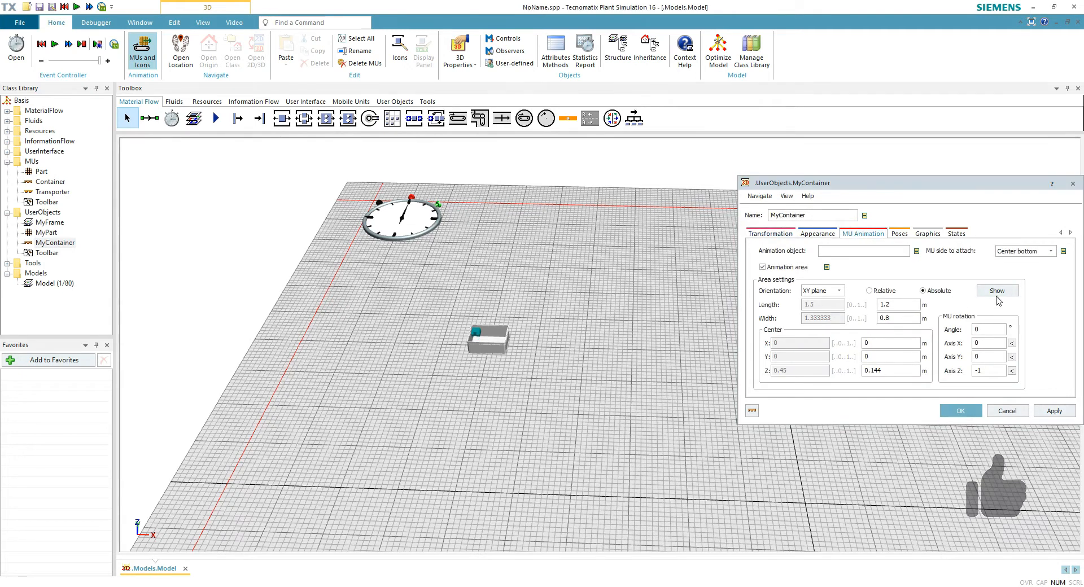
{"action": "left_click", "coordinate": [997, 290]}
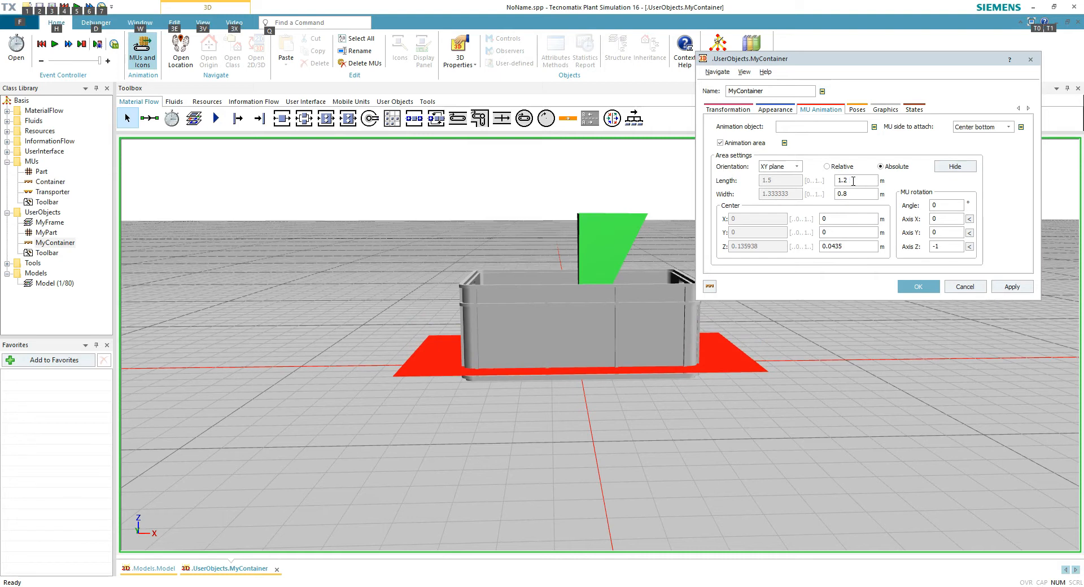
{"action": "type", "text": "0"}
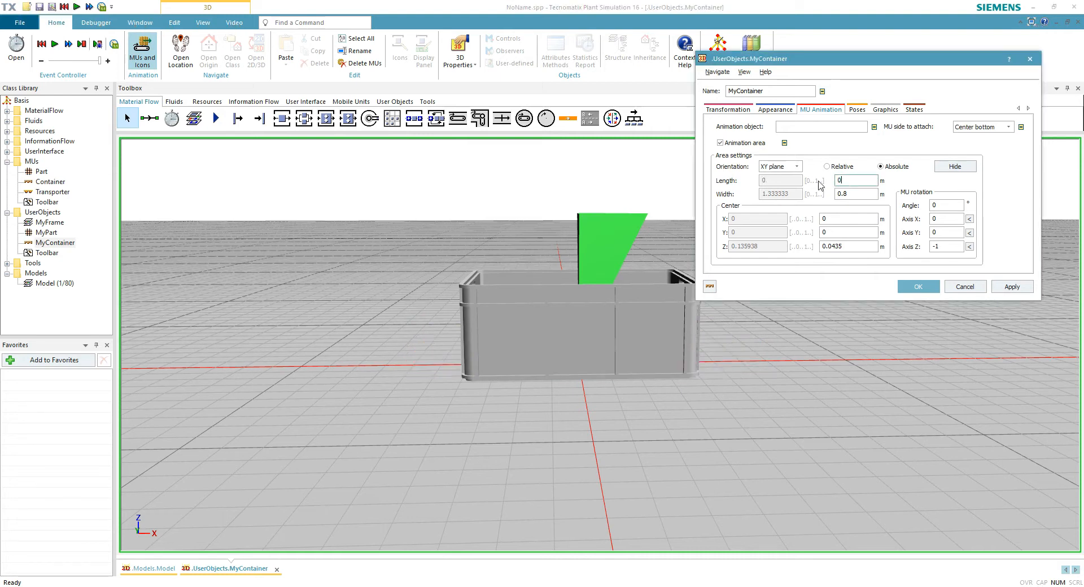
{"action": "type", "text": "3.75"}
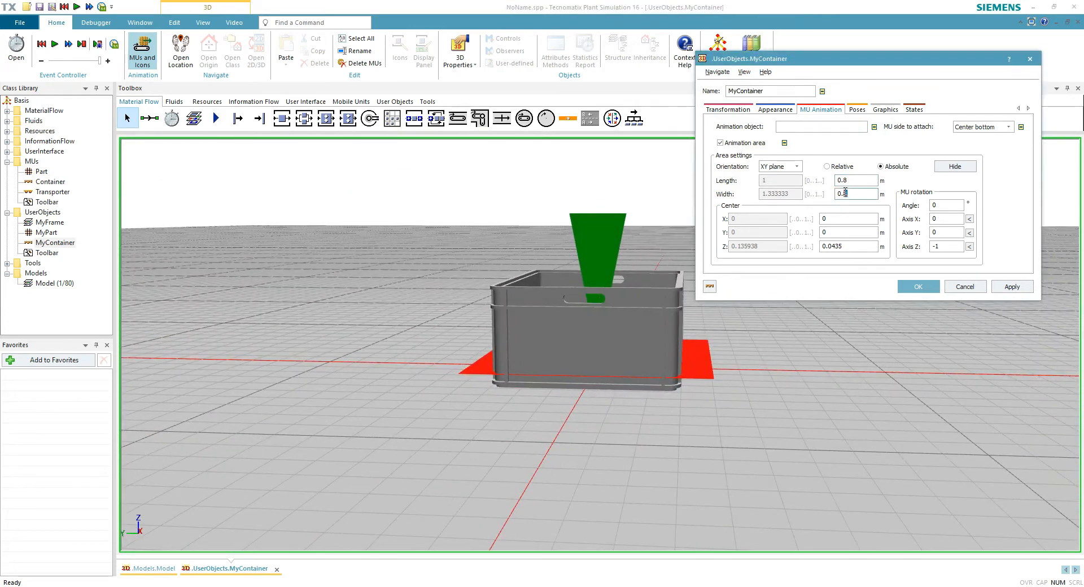
{"action": "left_click", "coordinate": [1011, 286]}
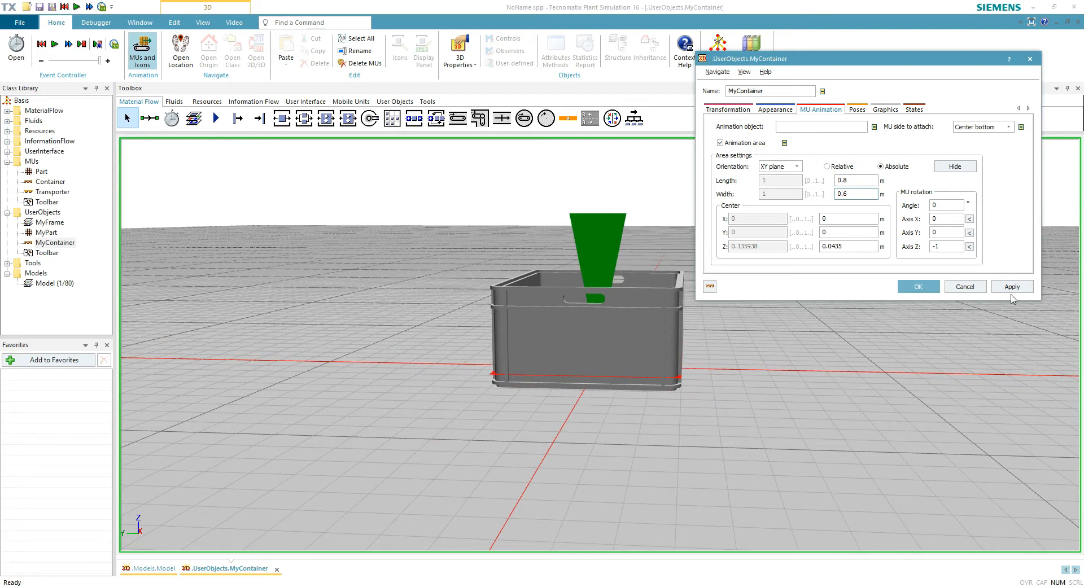
{"action": "left_click", "coordinate": [918, 287]}
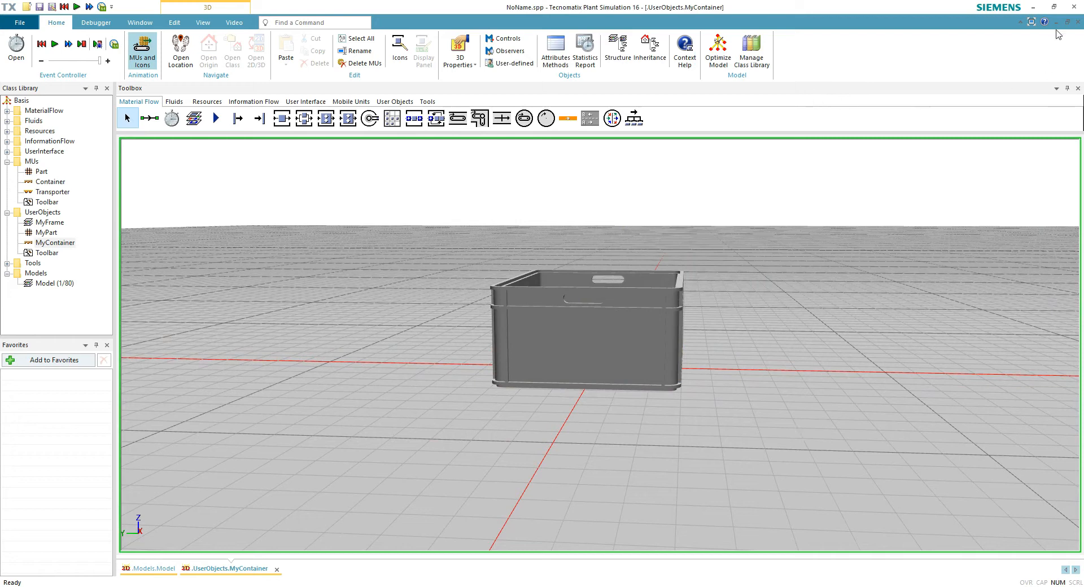
{"action": "left_click", "coordinate": [152, 568]}
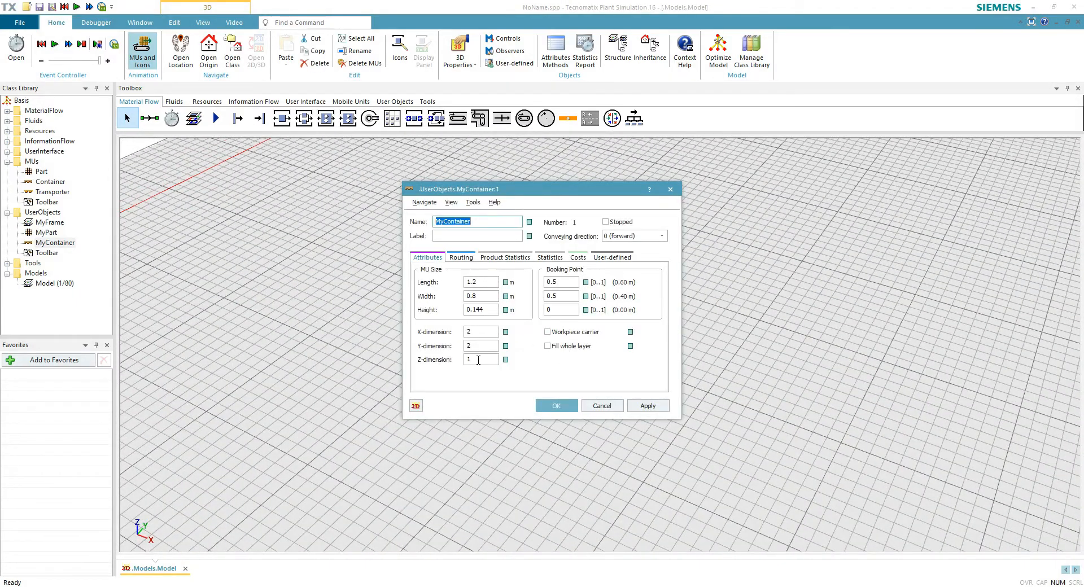
Step: Set MyContainer's X-, Y- and Z-dimensions to 2 and reconfirm the class settings
{"action": "type", "text": "2"}
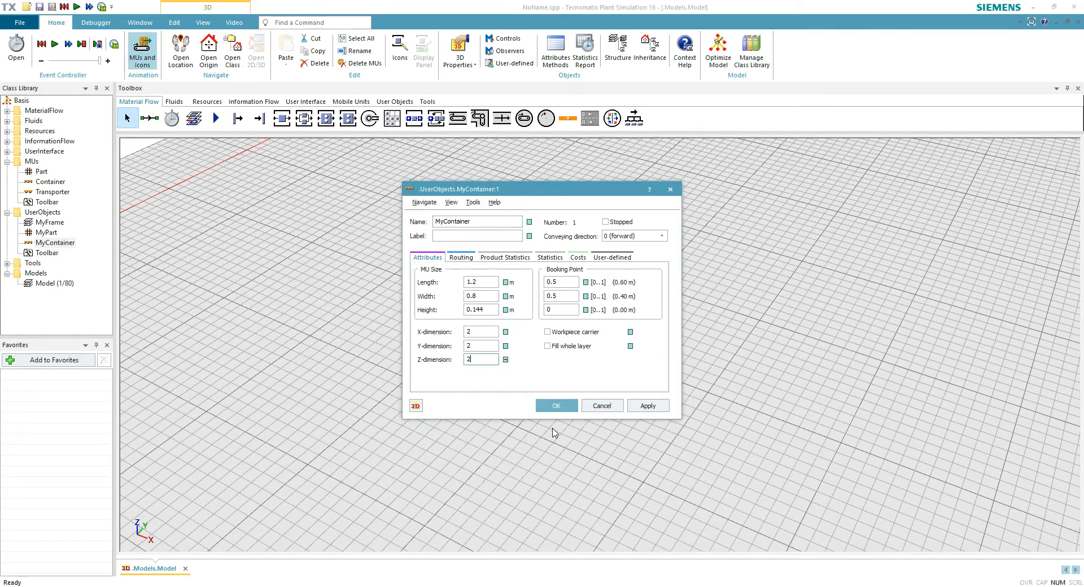
{"action": "left_click", "coordinate": [556, 405]}
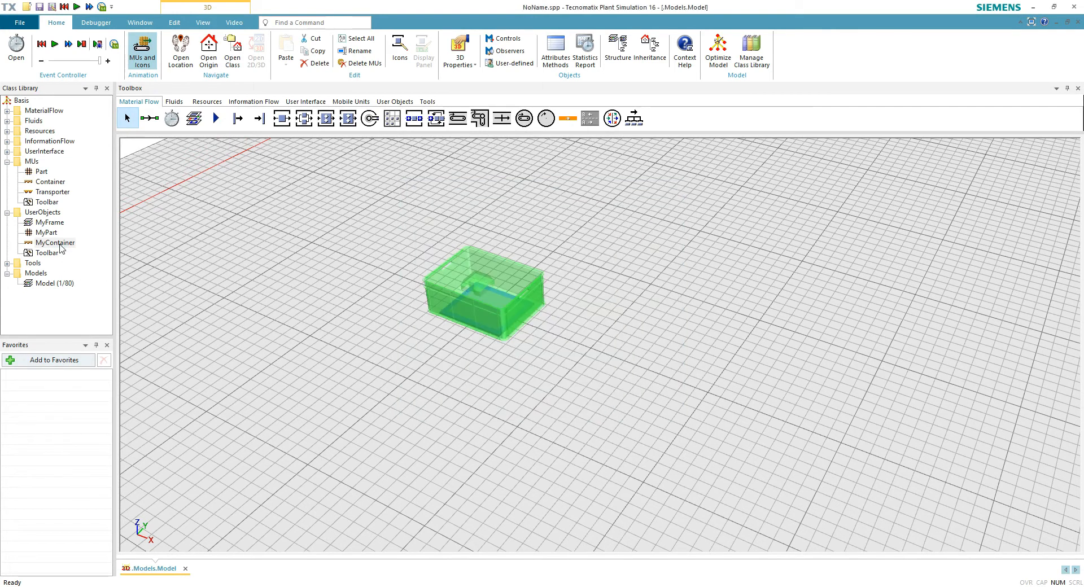
{"action": "double_click", "coordinate": [52, 242]}
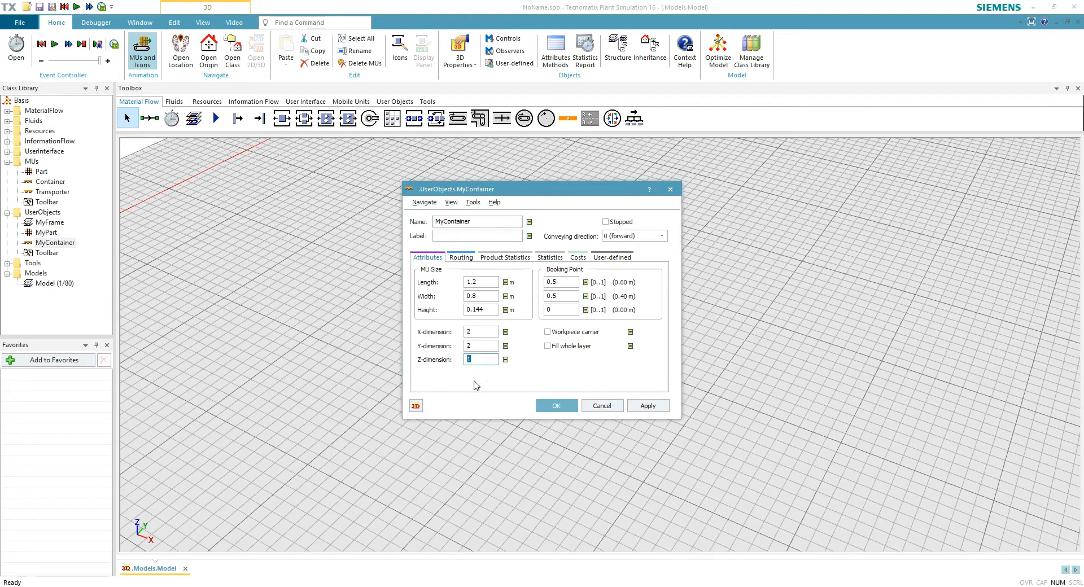
{"action": "left_click", "coordinate": [555, 405]}
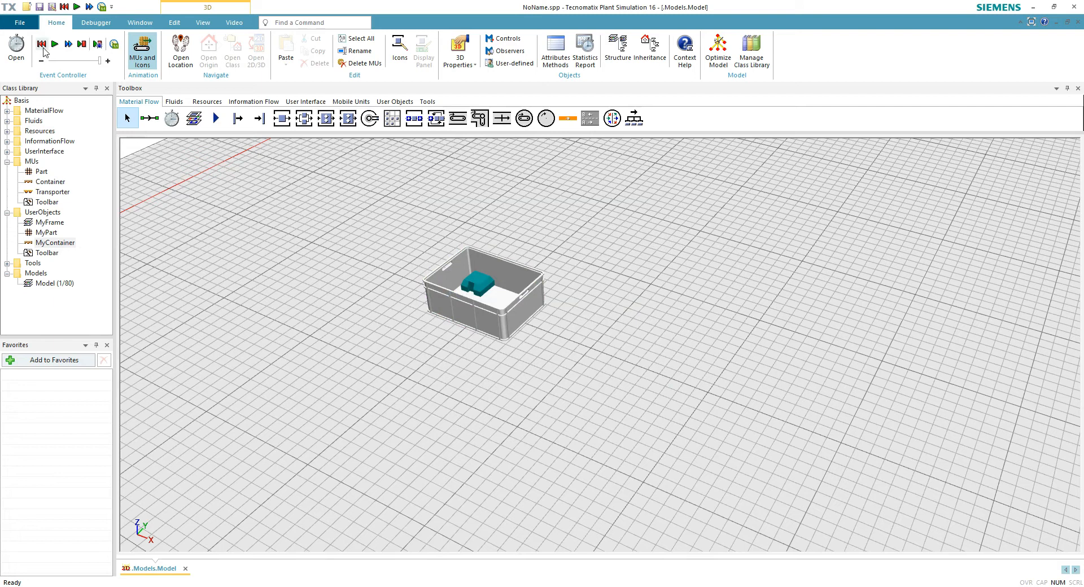
Step: Set the EventController to real time with factor 1 at a slower speed
{"action": "left_click", "coordinate": [40, 43]}
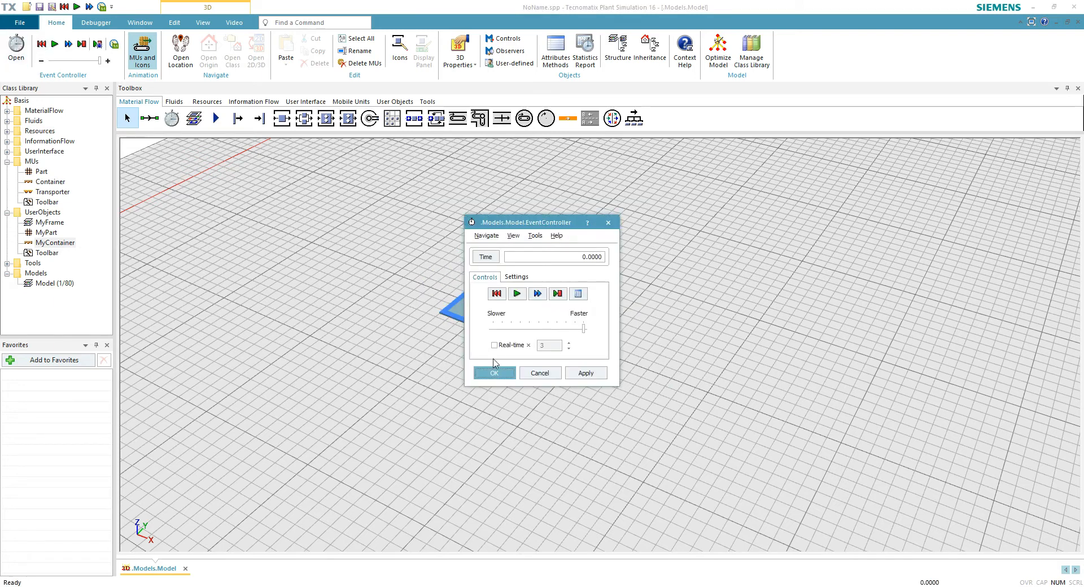
{"action": "left_click", "coordinate": [493, 344]}
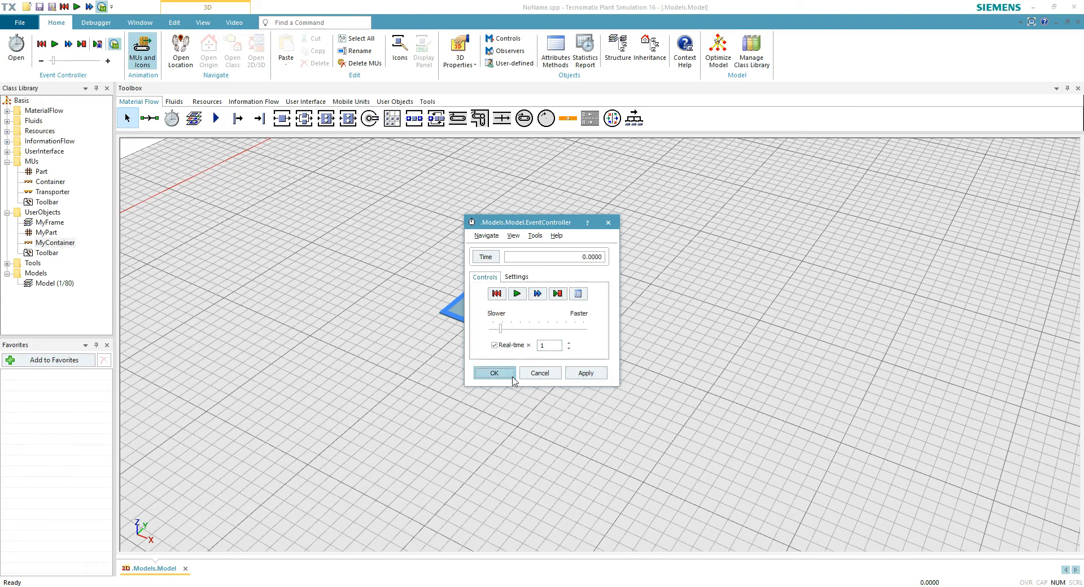
{"action": "left_click", "coordinate": [494, 373]}
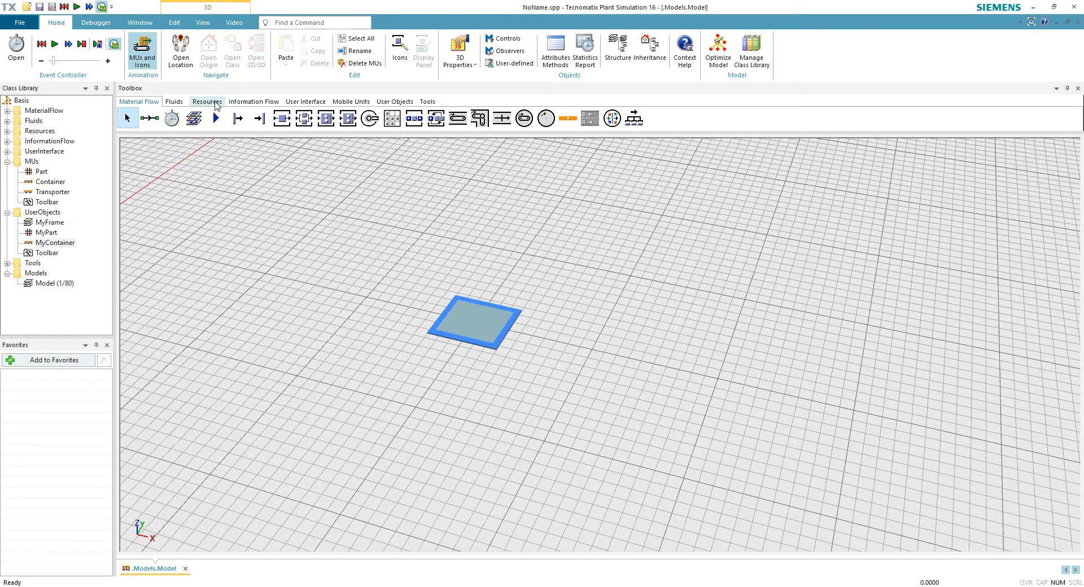
Step: Place a Method from Information Flow objects, name it init, and open its editor
{"action": "left_click", "coordinate": [254, 101]}
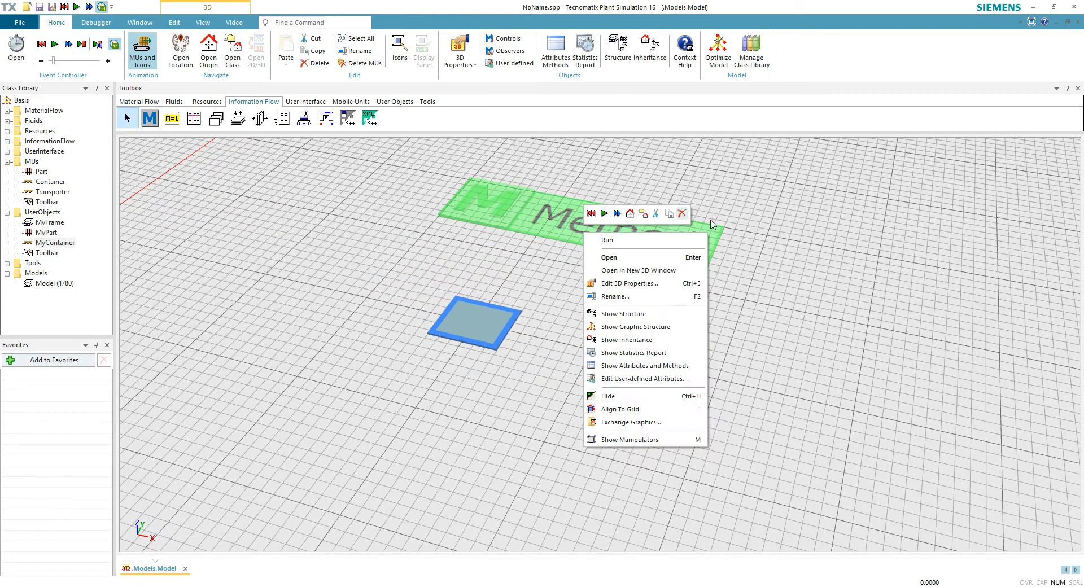
{"action": "left_click", "coordinate": [619, 314]}
{"action": "type", "text": "in"}
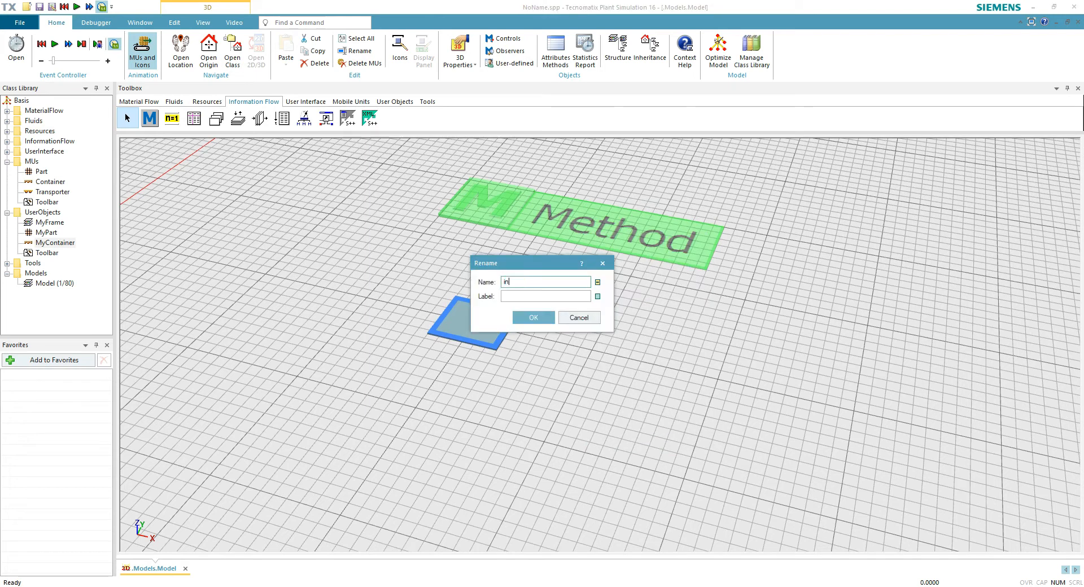
{"action": "left_click", "coordinate": [532, 317]}
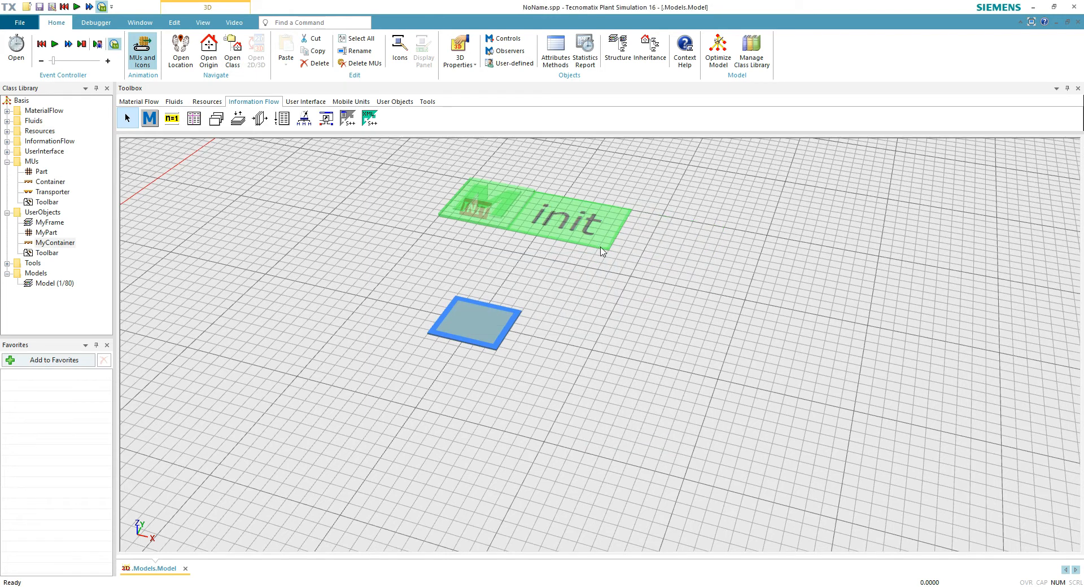
{"action": "double_click", "coordinate": [569, 212]}
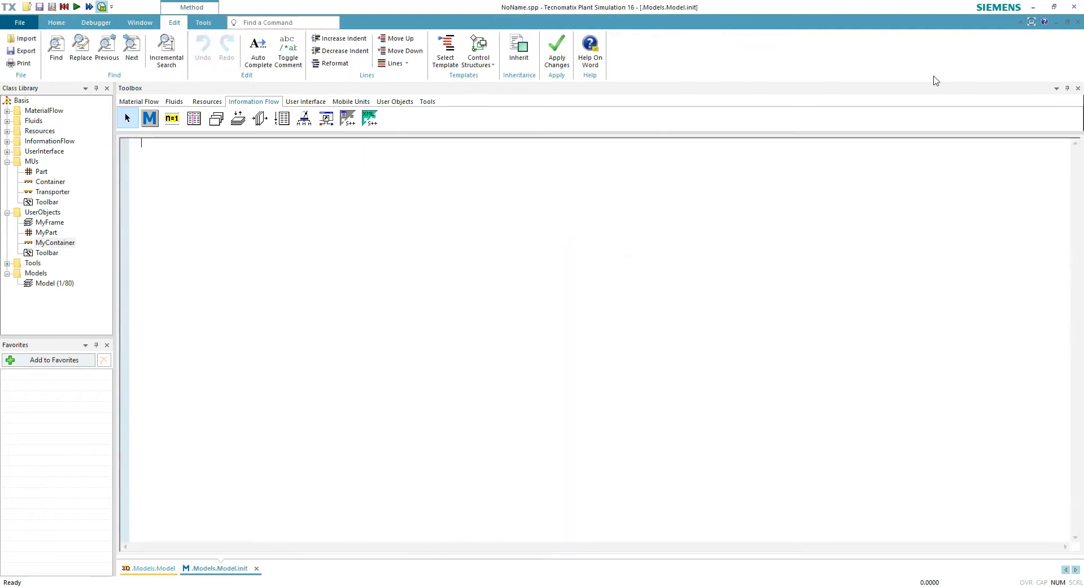
{"action": "mouse_move", "coordinate": [256, 192]}
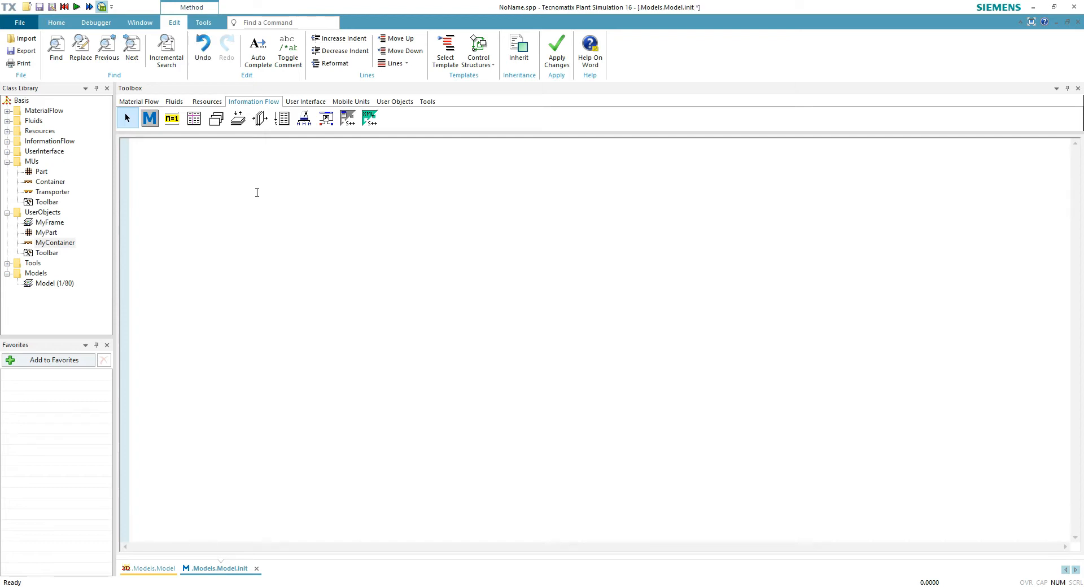
Step: Write .UserObjects.MyContainer.Create(Store) into the init method
{"action": "left_click", "coordinate": [143, 160]}
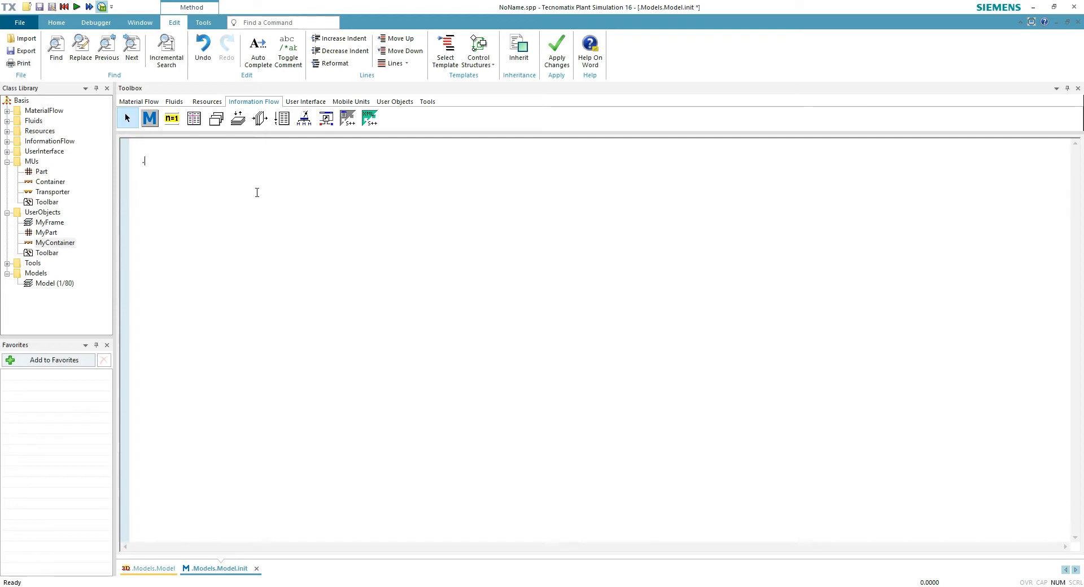
{"action": "type", "text": ".User"}
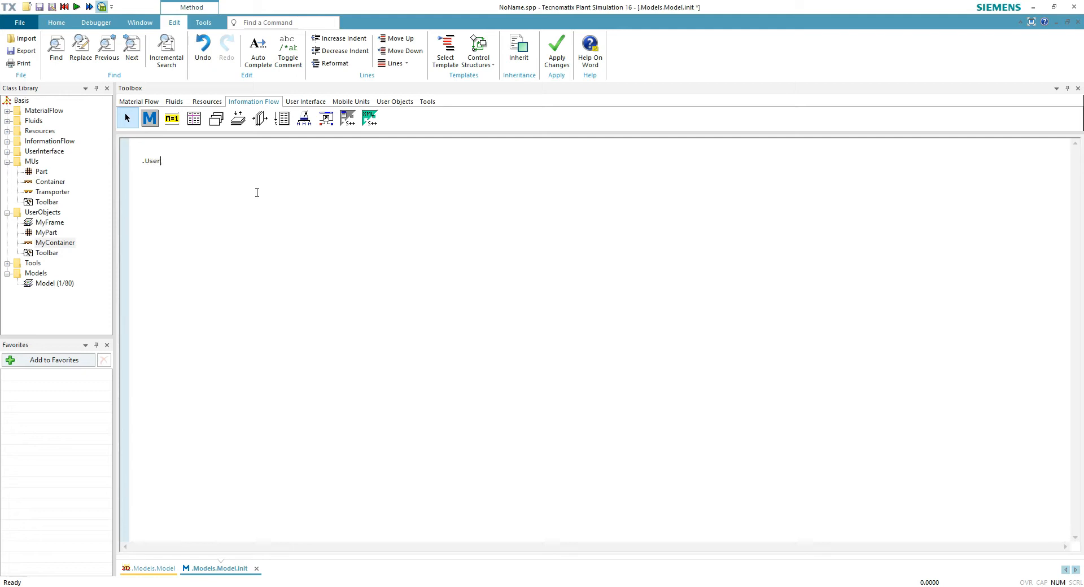
{"action": "type", "text": "objects."}
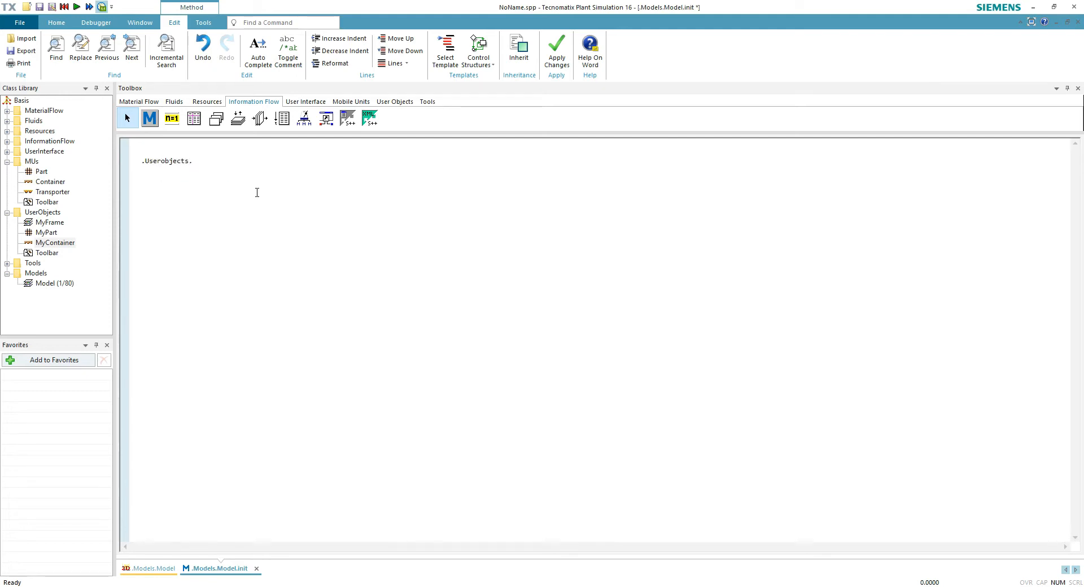
{"action": "type", "text": "MyContainer."}
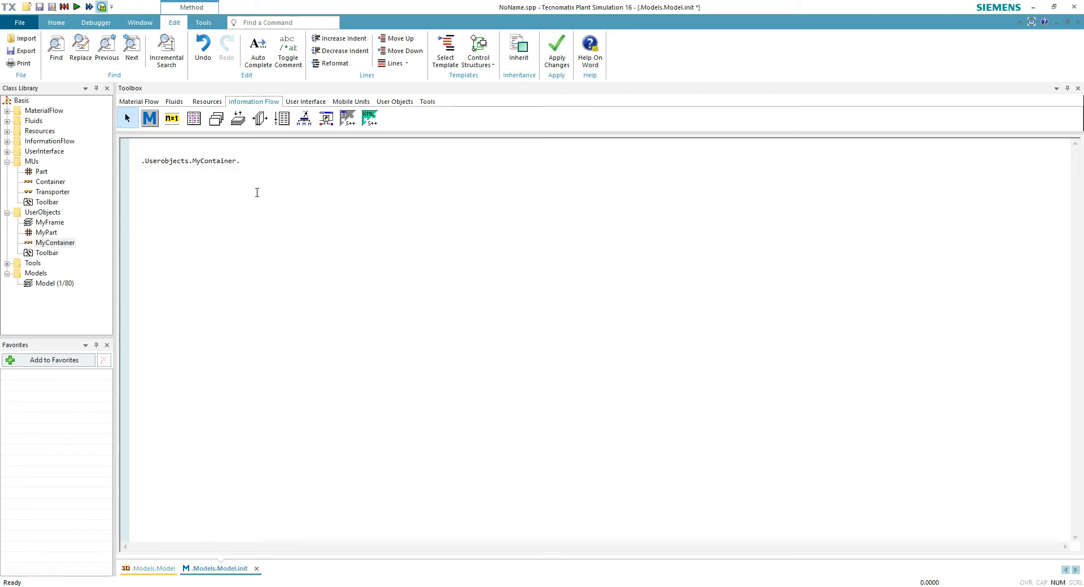
{"action": "type", "text": "Creat"}
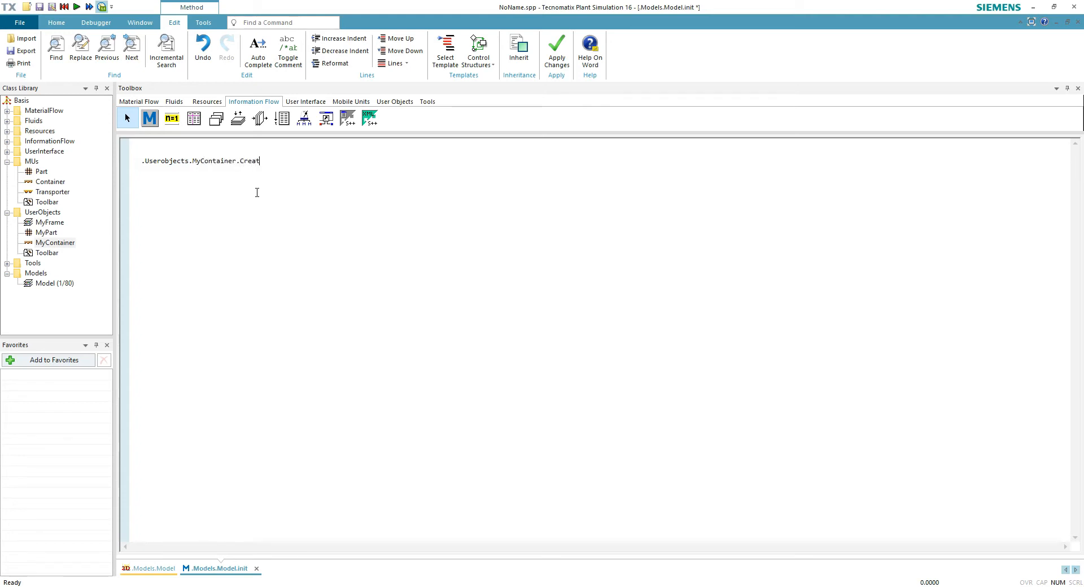
{"action": "type", "text": "e"}
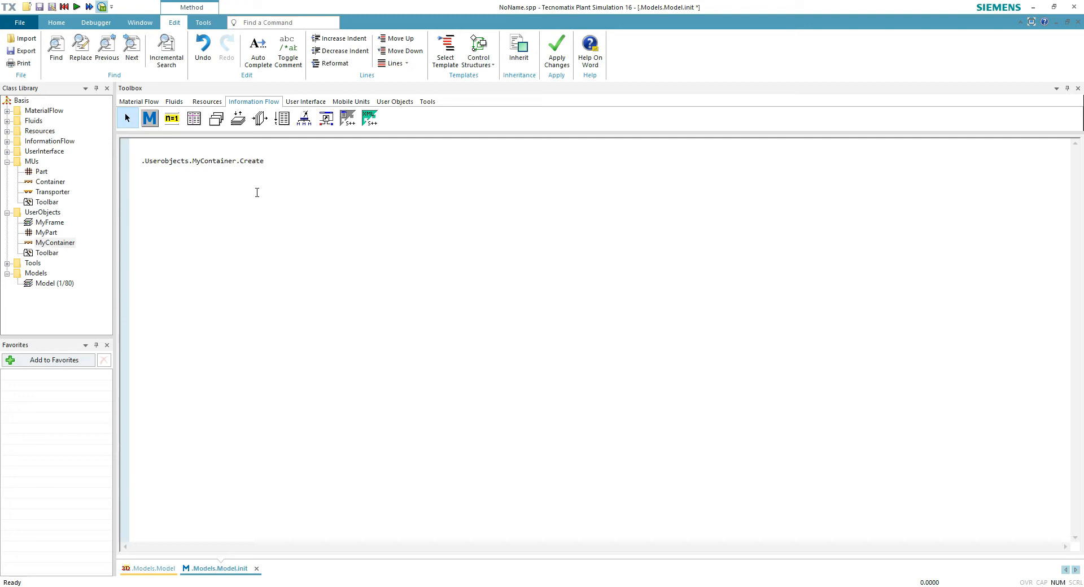
{"action": "type", "text": "(Store"}
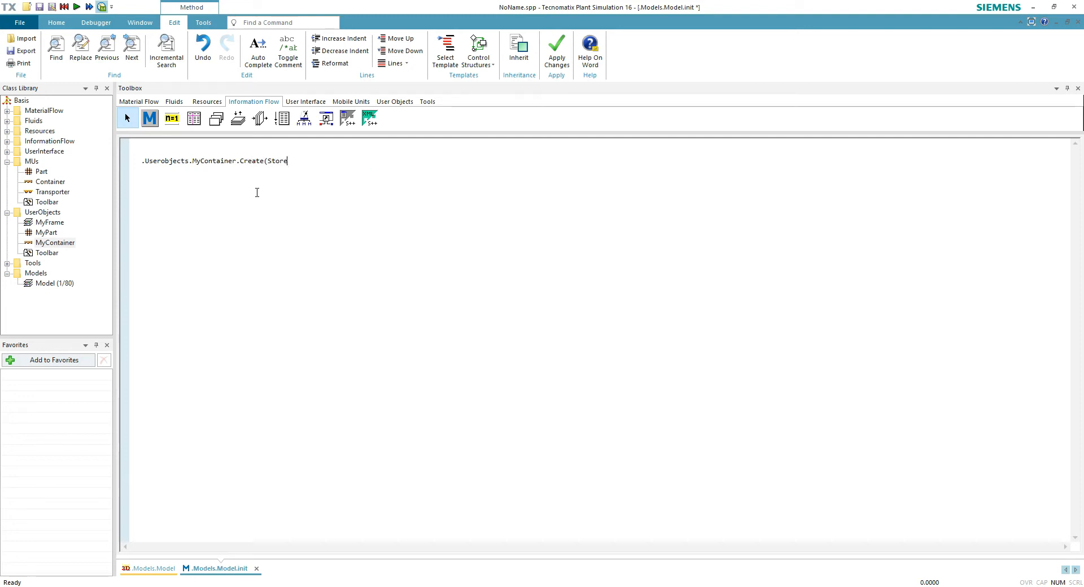
{"action": "type", "text": ")"}
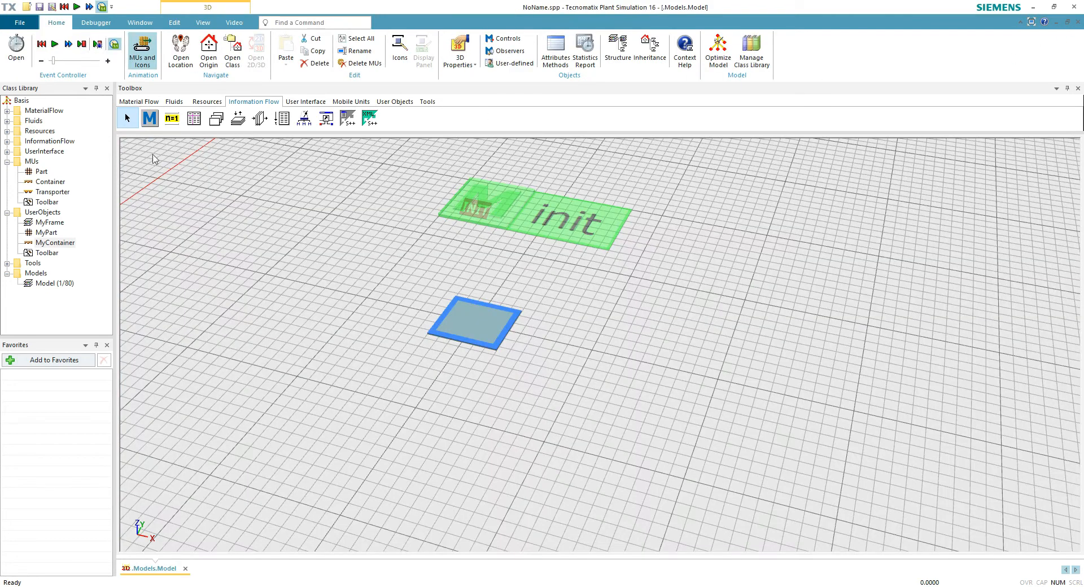
Step: Select the init method object in the model and reopen its code editor
{"action": "left_click", "coordinate": [55, 44]}
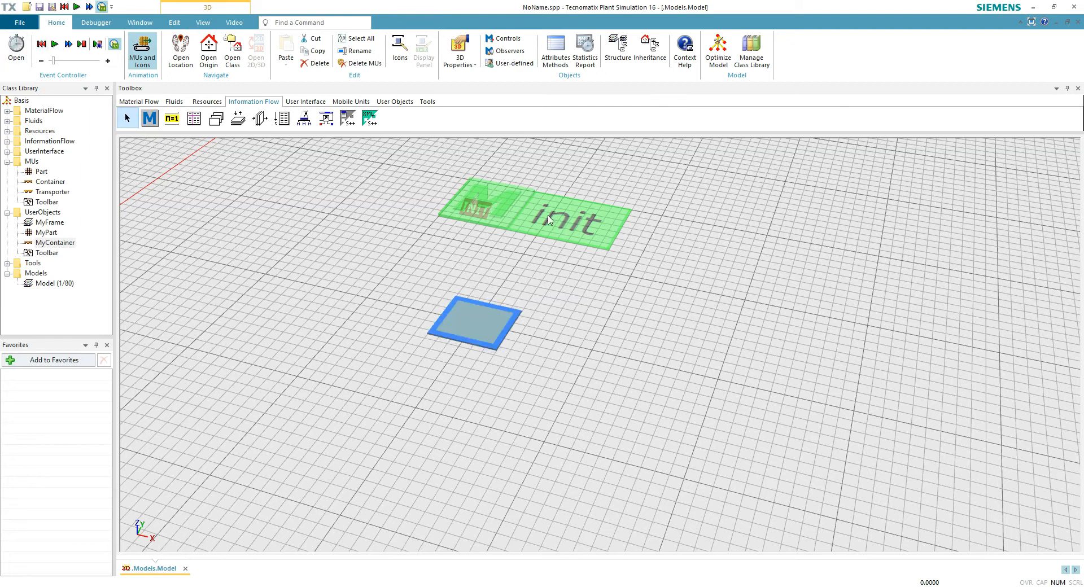
{"action": "double_click", "coordinate": [574, 216]}
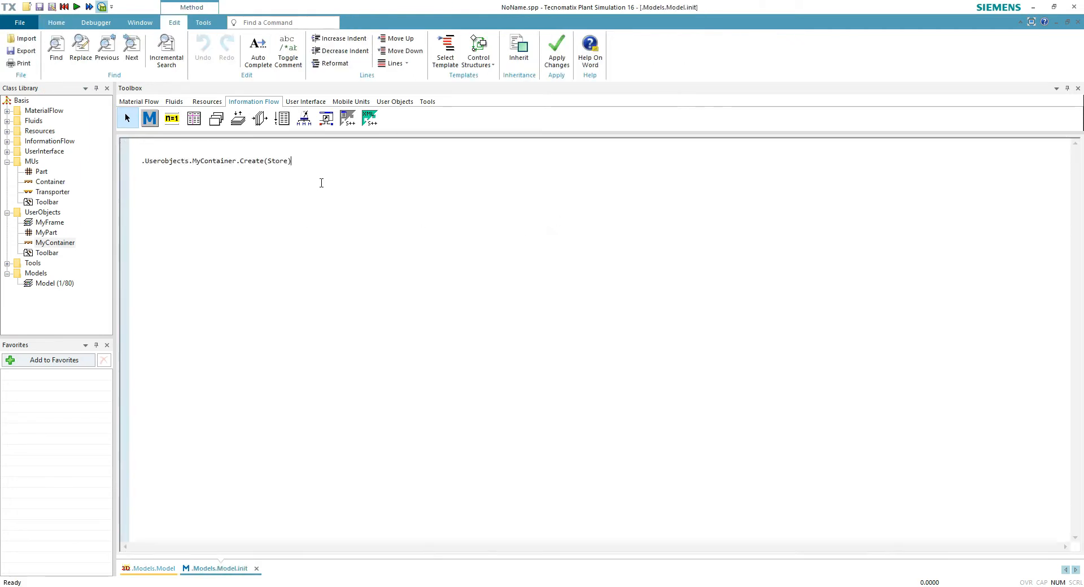
Step: Add a new line starting a 'while not Store.cont.full' loop in init
{"action": "key", "text": "Enter"}
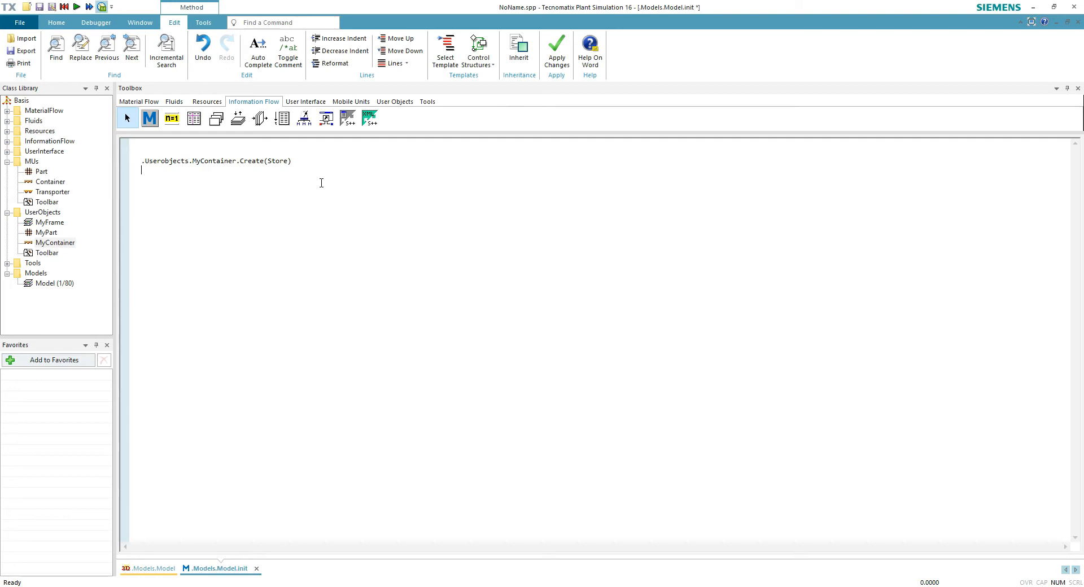
{"action": "type", "text": "while"}
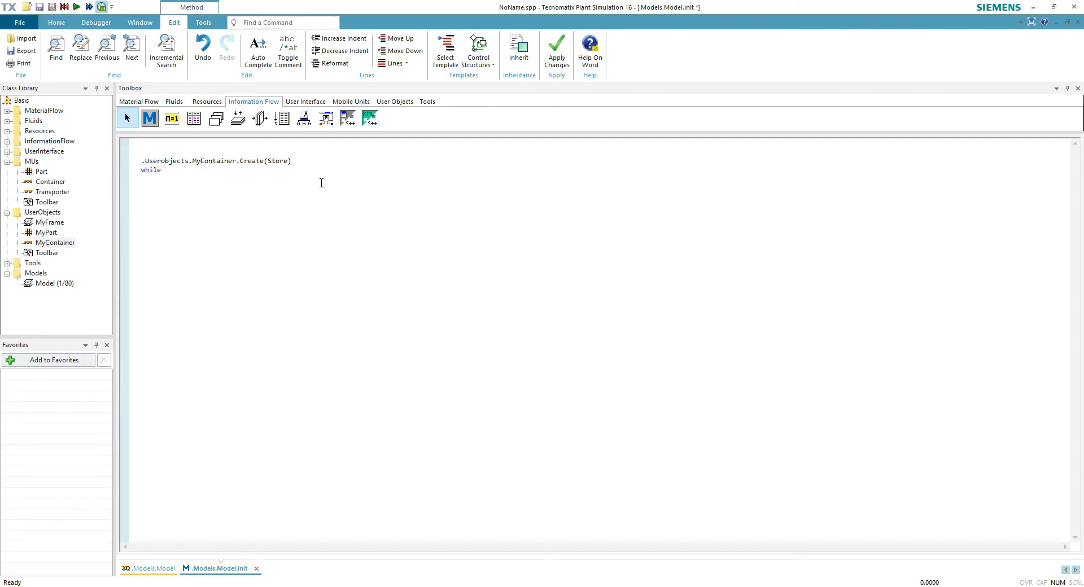
{"action": "type", "text": "not Store."}
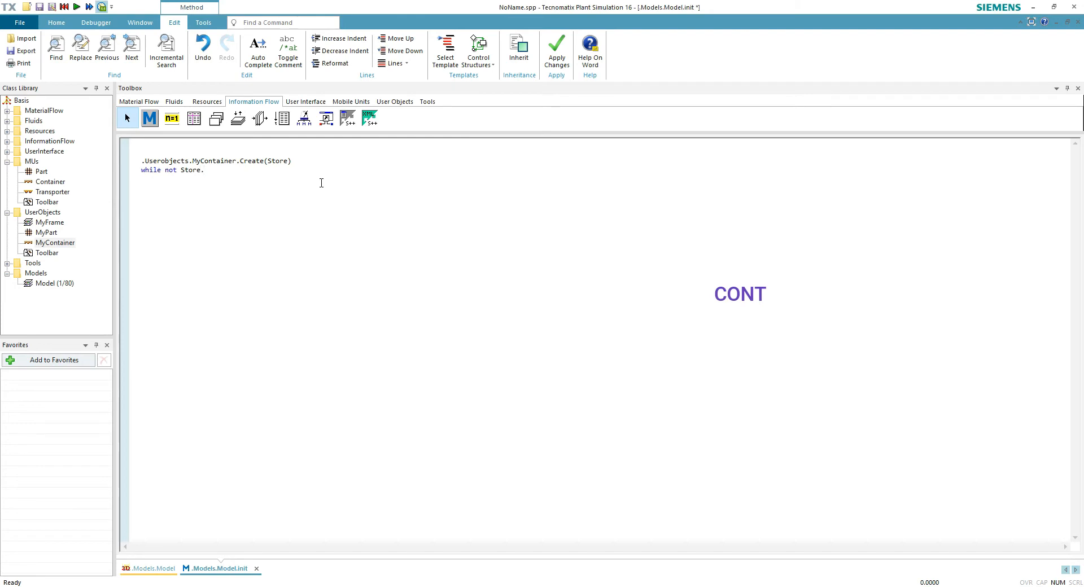
{"action": "type", "text": "cont."}
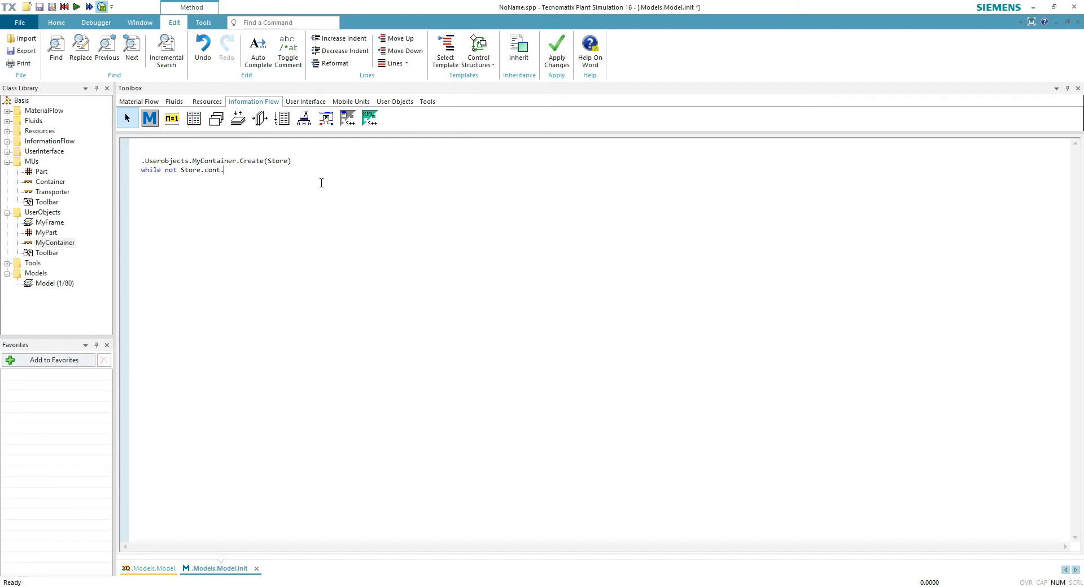
{"action": "type", "text": "full"}
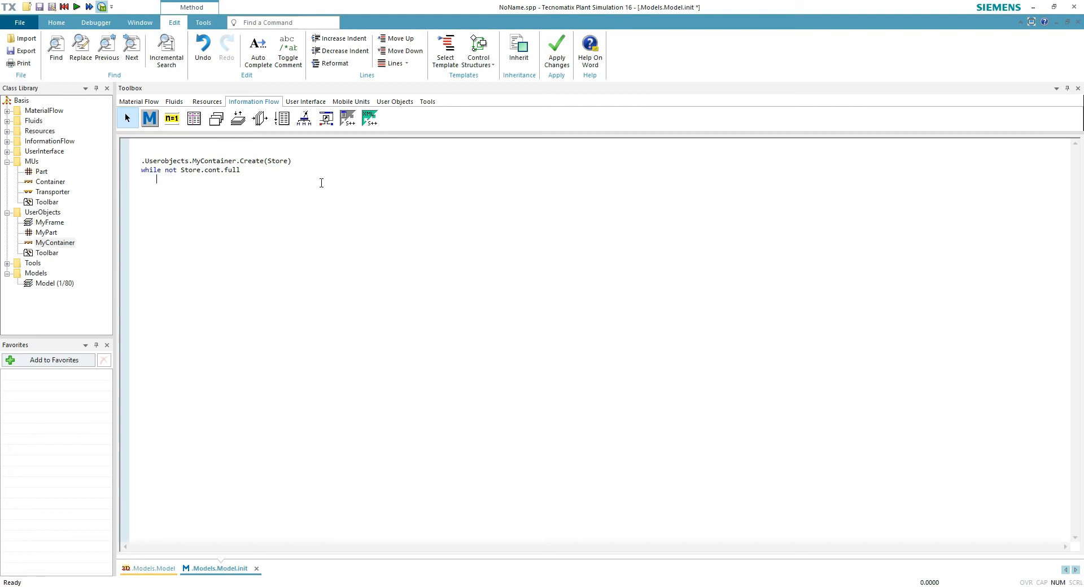
{"action": "type", "text": ".4"}
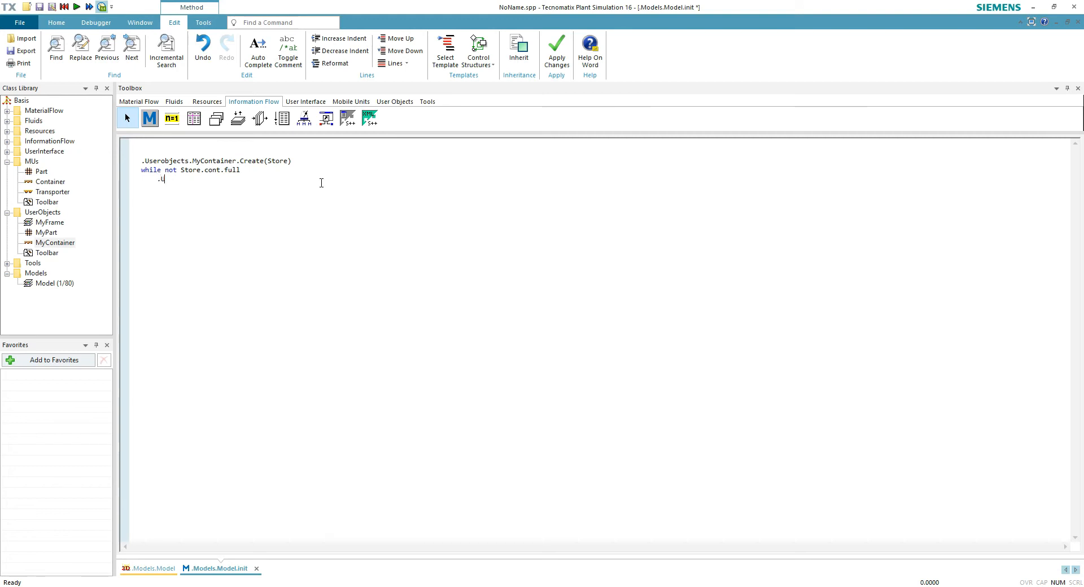
Step: Make the loop body '.MyPart.Create(Store.cont)' and close it with 'end'
{"action": "type", "text": "serobjects"}
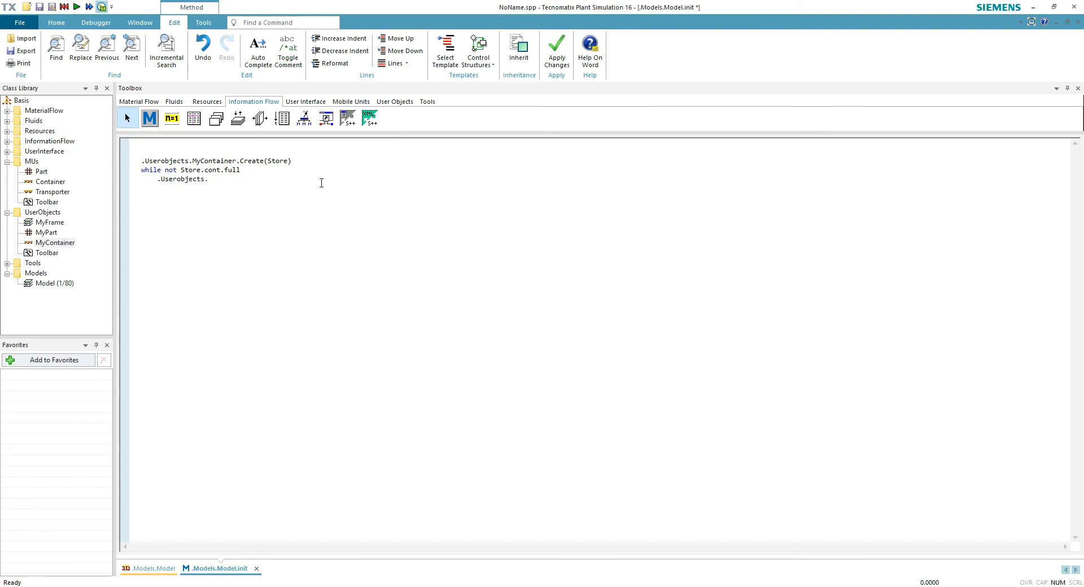
{"action": "type", "text": ".MyPart"}
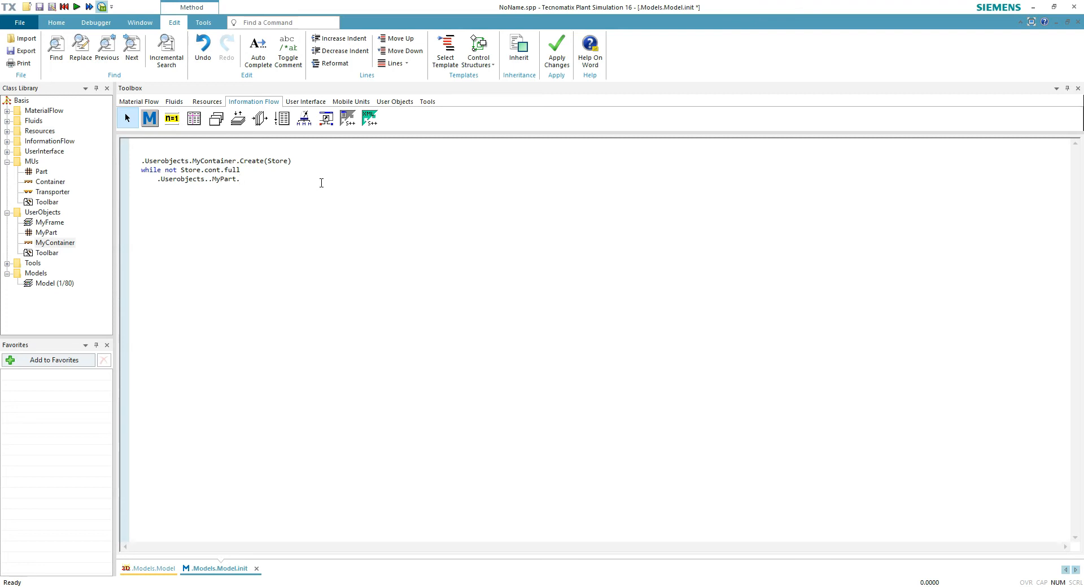
{"action": "type", "text": ".Creat"}
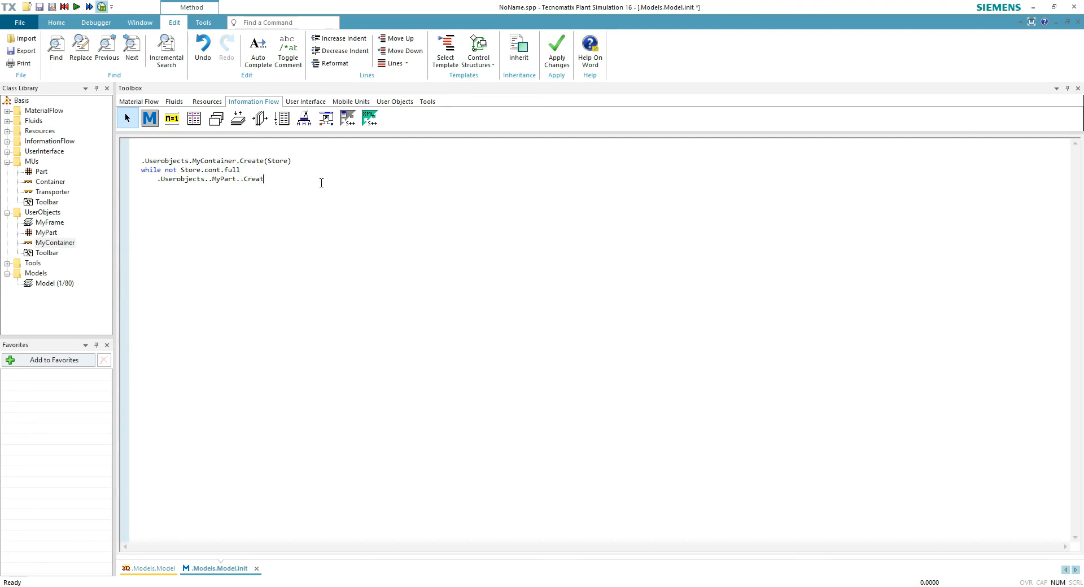
{"action": "key", "text": "BackSpace"}
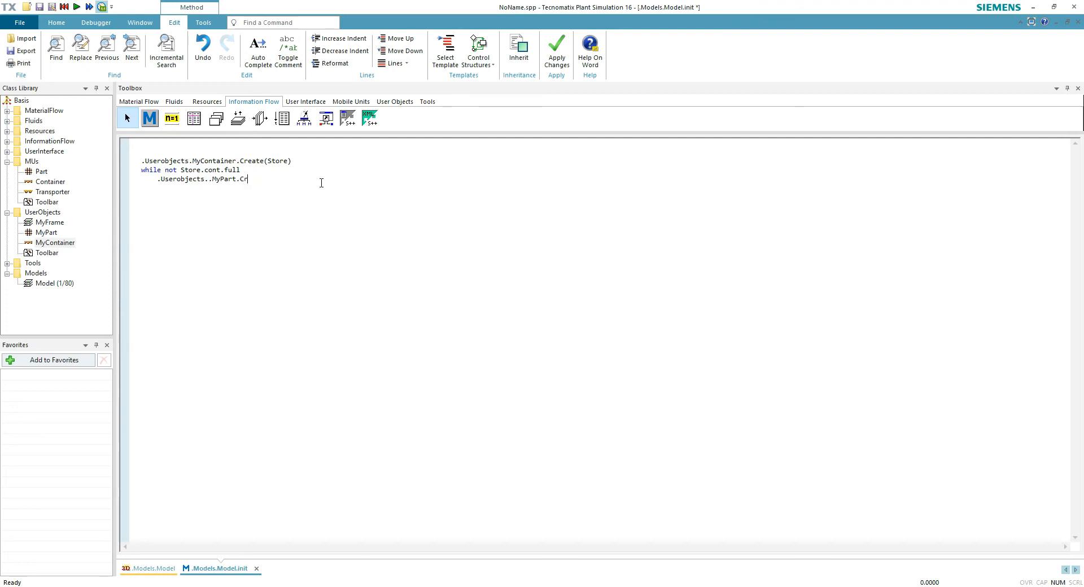
{"action": "type", "text": "eate(S"}
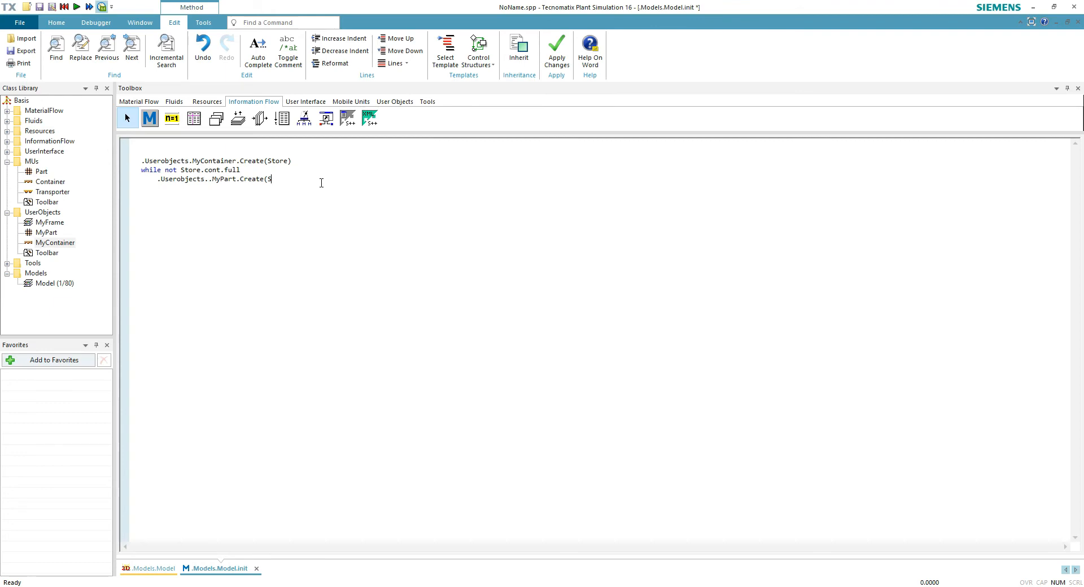
{"action": "type", "text": "tore"}
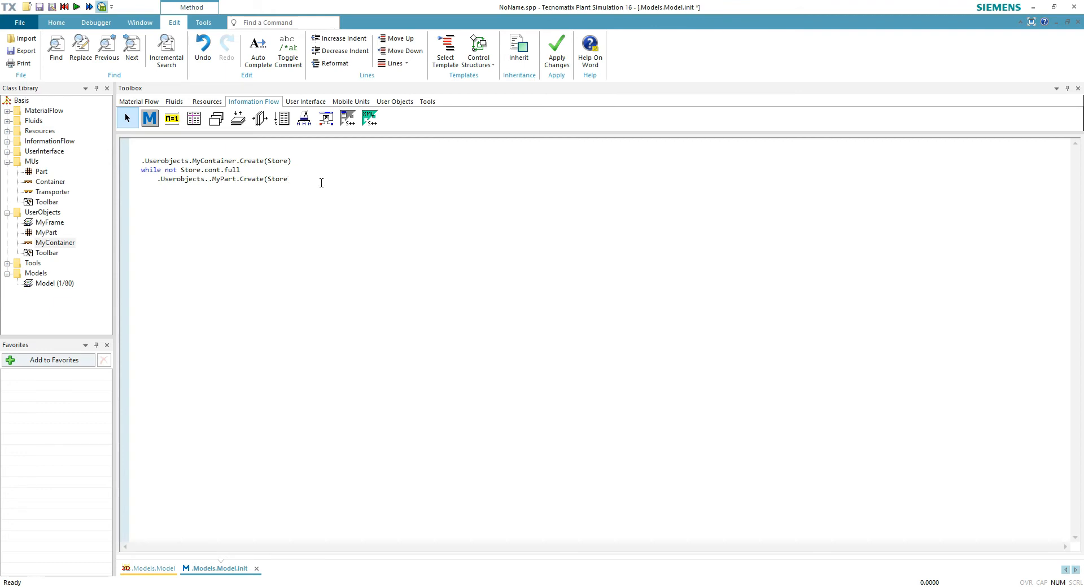
{"action": "type", "text": ".cont)"}
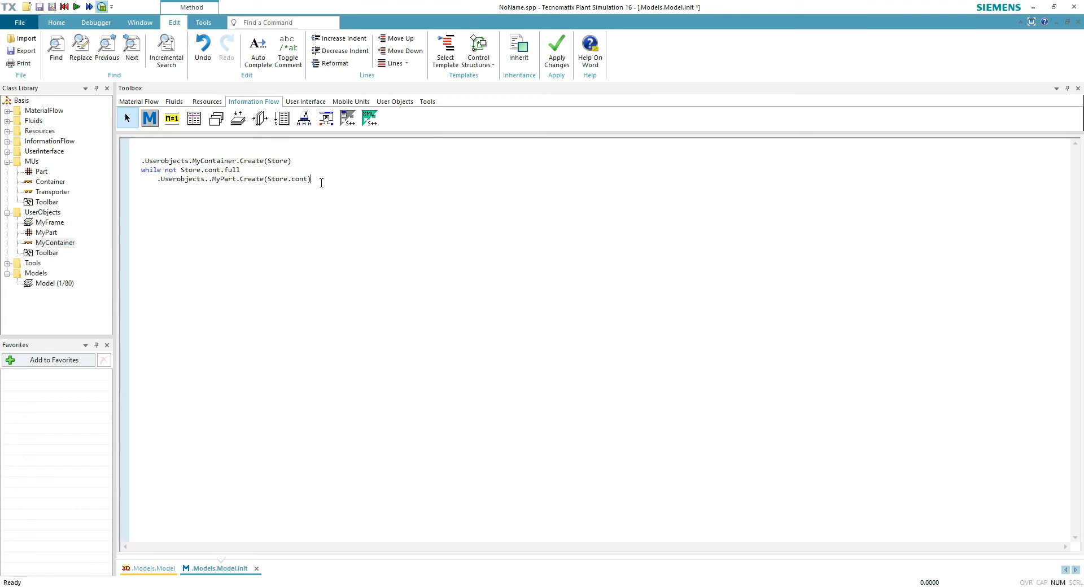
{"action": "type", "text": "ebd"}
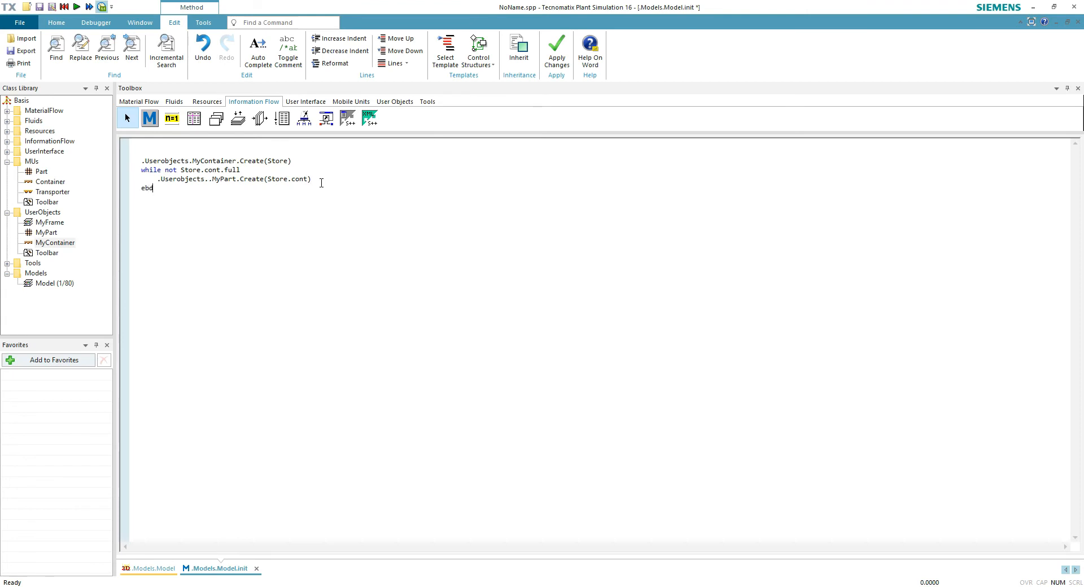
{"action": "type", "text": "nd"}
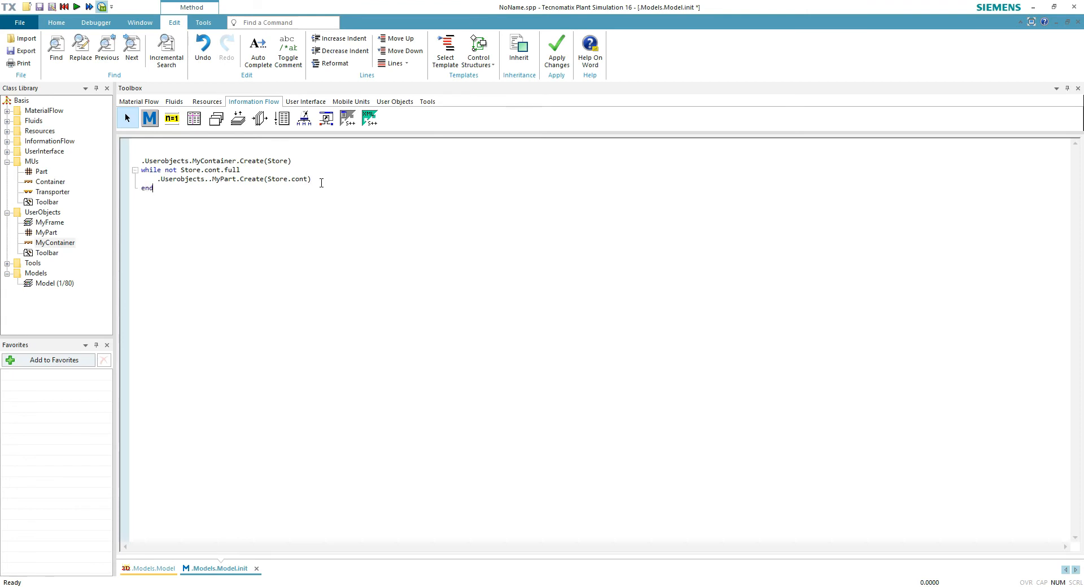
Step: Apply the init changes, fixing the doubled dot before MyPart, and close the editor
{"action": "left_click", "coordinate": [555, 46]}
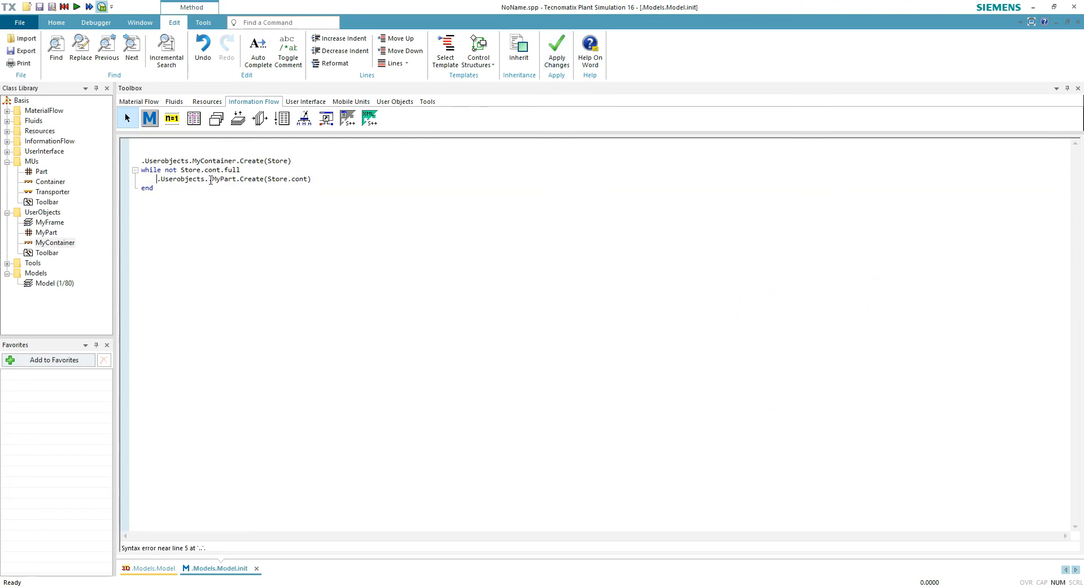
{"action": "left_click", "coordinate": [556, 46]}
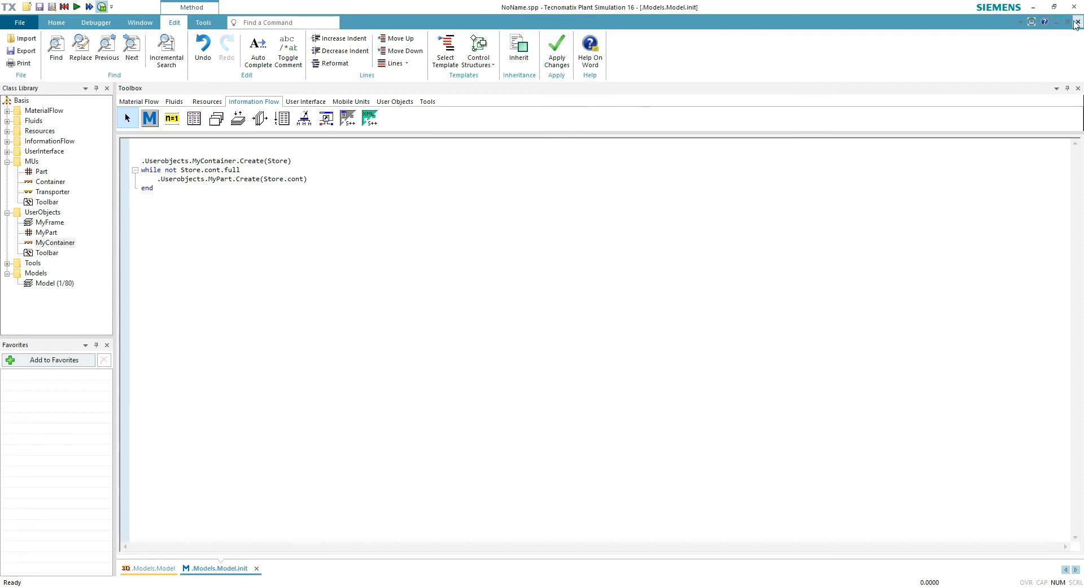
{"action": "left_click", "coordinate": [149, 568]}
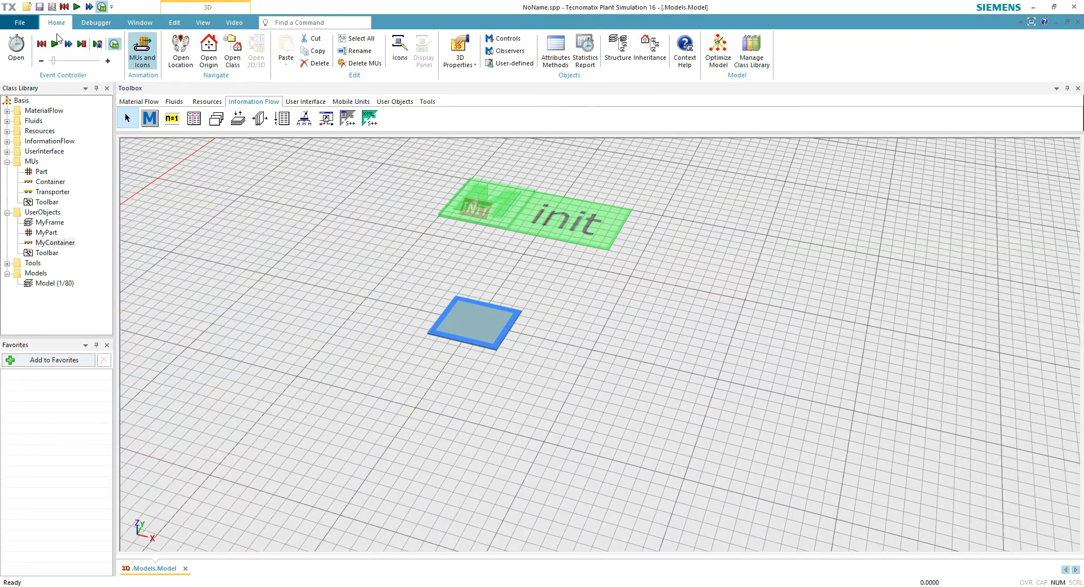